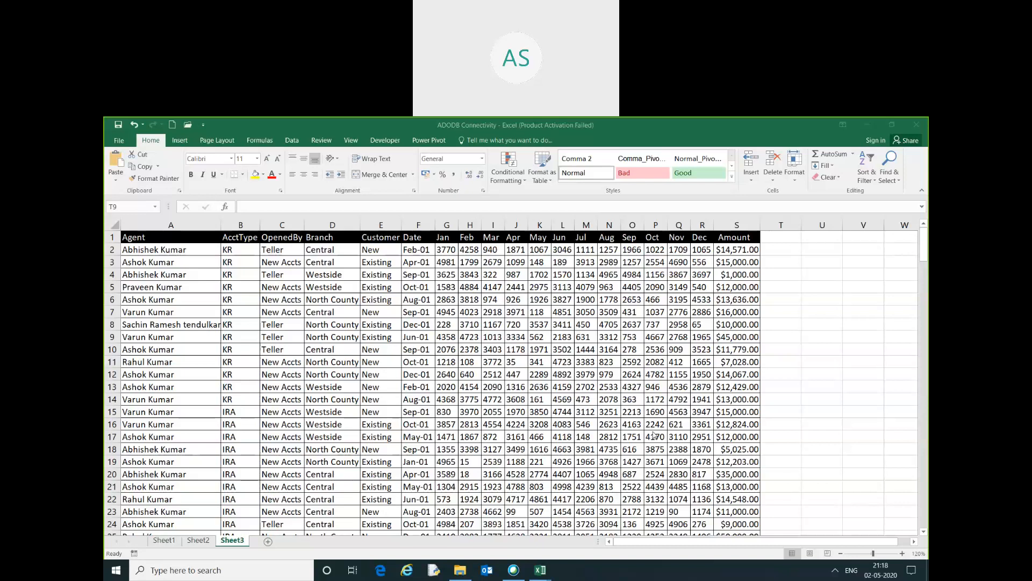
{"action": "mouse_move", "coordinate": [179, 379]}
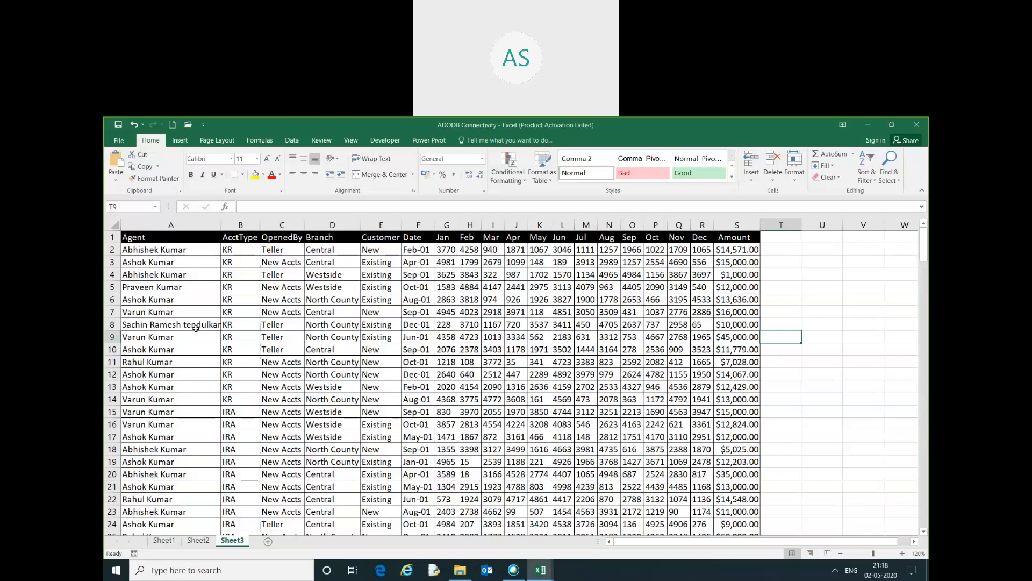
Step: Open the New data workbook from the desktop and dismiss the personal-information warning
{"action": "left_click", "coordinate": [170, 324]}
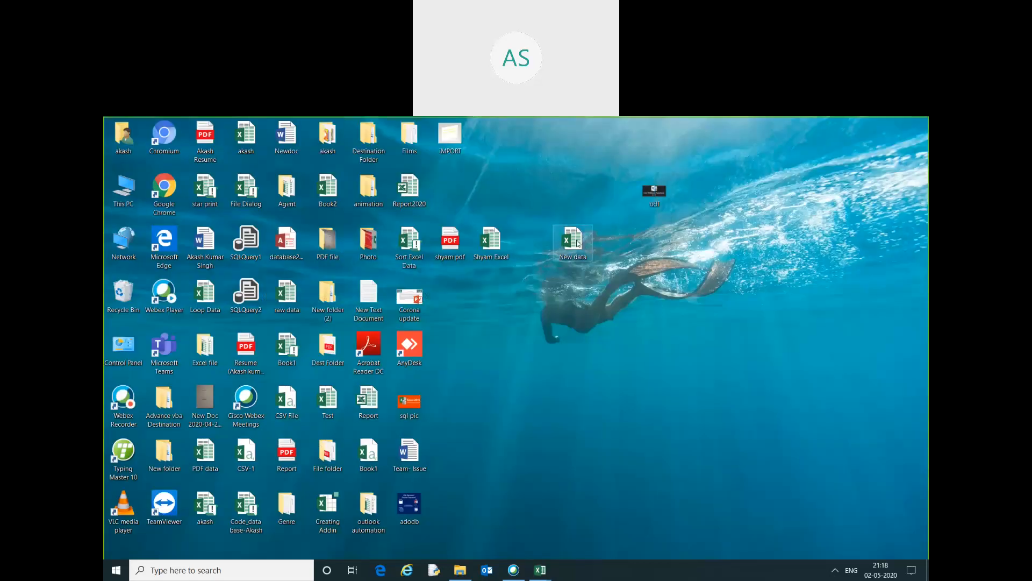
{"action": "double_click", "coordinate": [572, 242]}
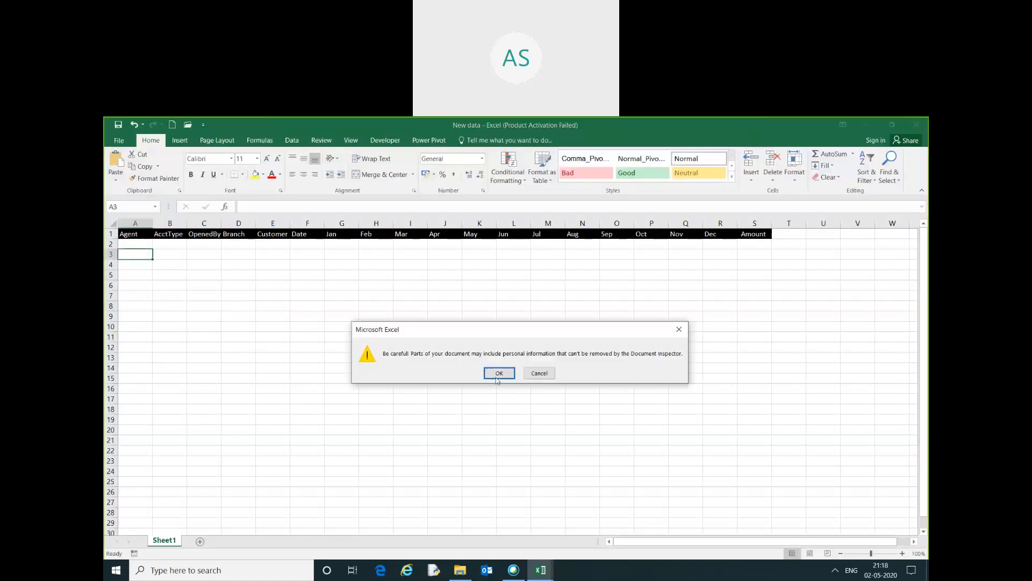
{"action": "left_click", "coordinate": [499, 373]}
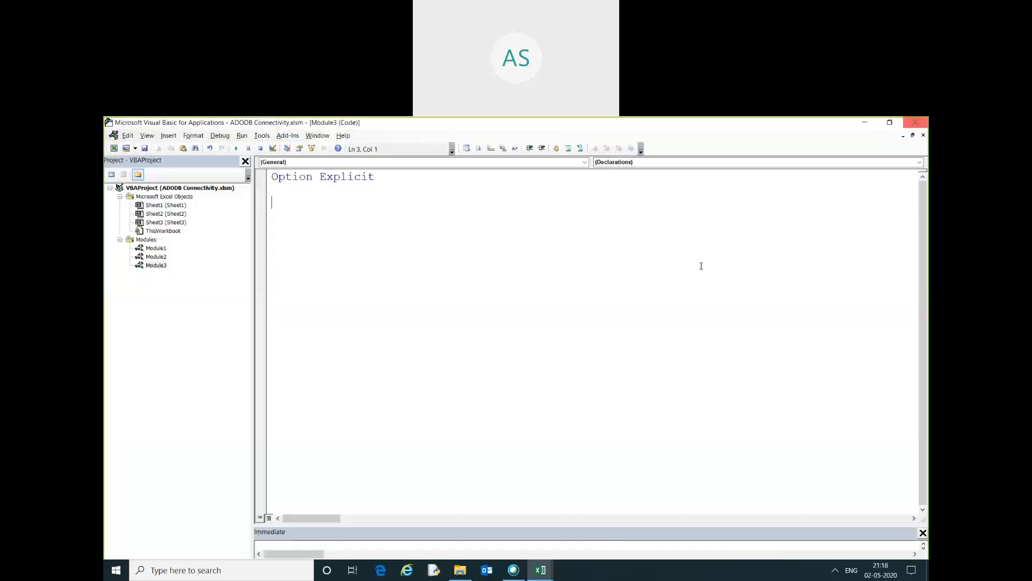
{"action": "mouse_move", "coordinate": [418, 258]}
{"action": "type", "text": "Sub"}
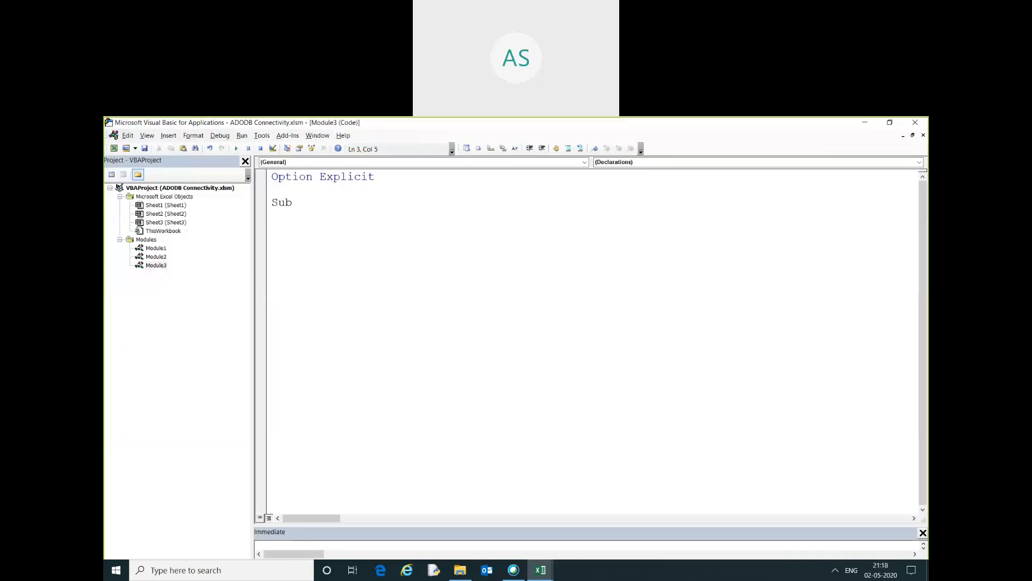
Step: Add Sub ExportExcelDataintoAnotherExcel with End Sub to Module3 and indent its body
{"action": "type", "text": "ExportE"}
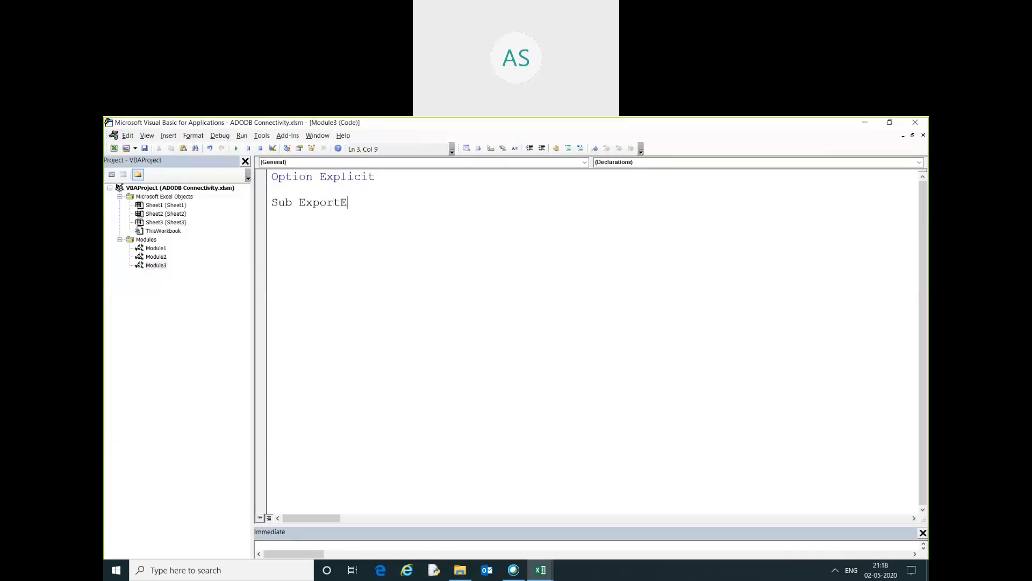
{"action": "type", "text": "xcelDAT"}
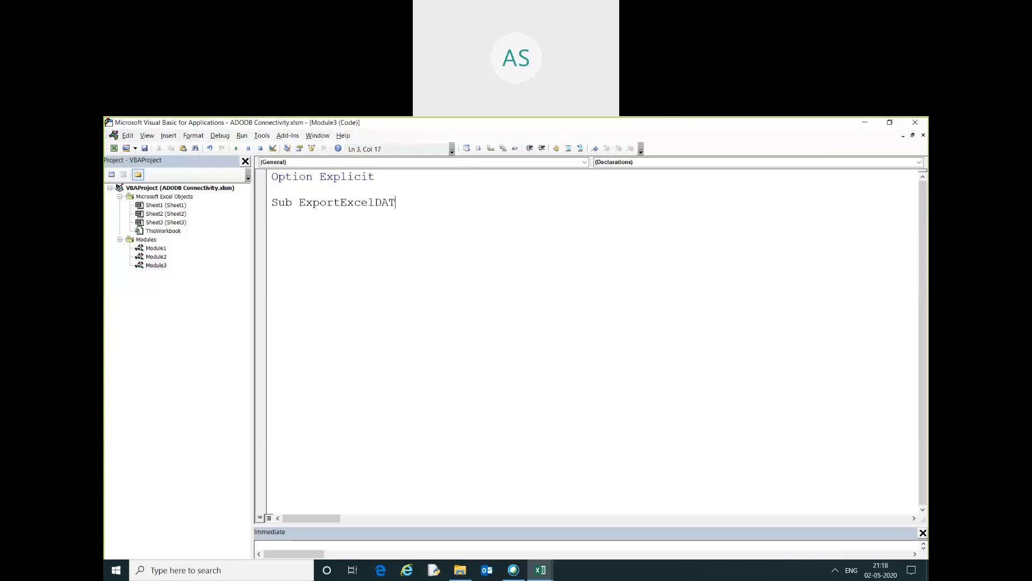
{"action": "type", "text": "ai"}
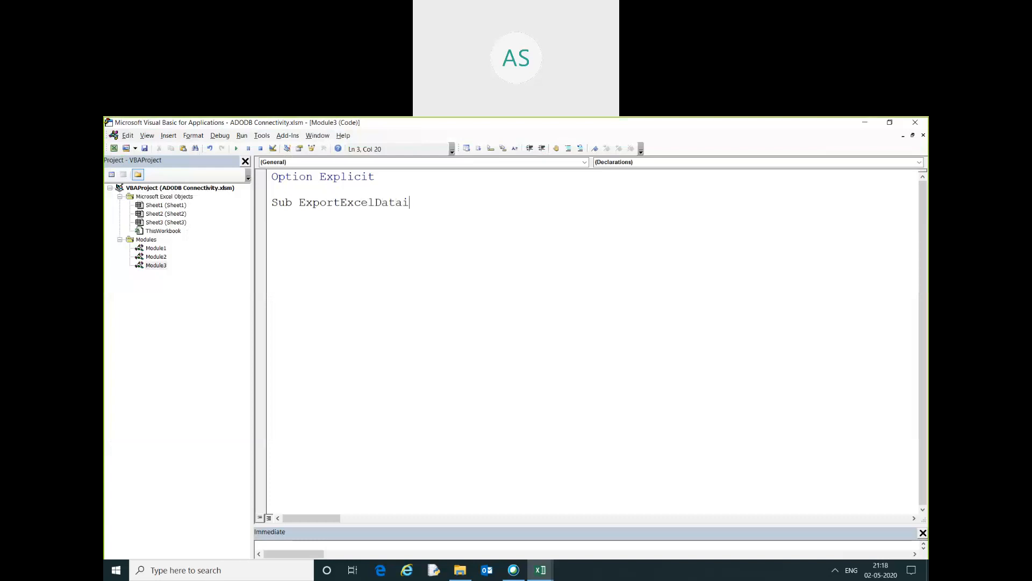
{"action": "type", "text": "ntoA"}
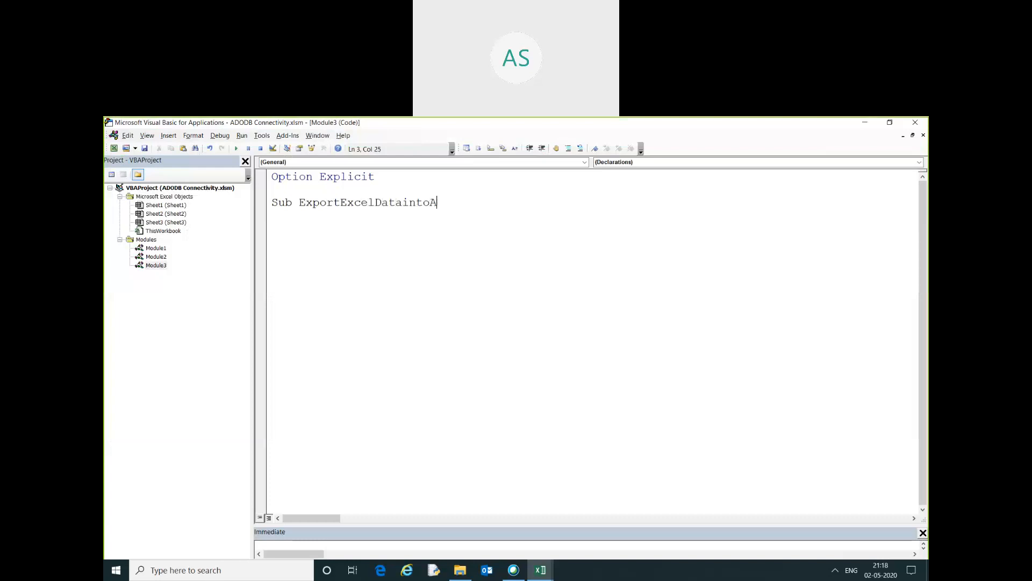
{"action": "type", "text": "nothere"}
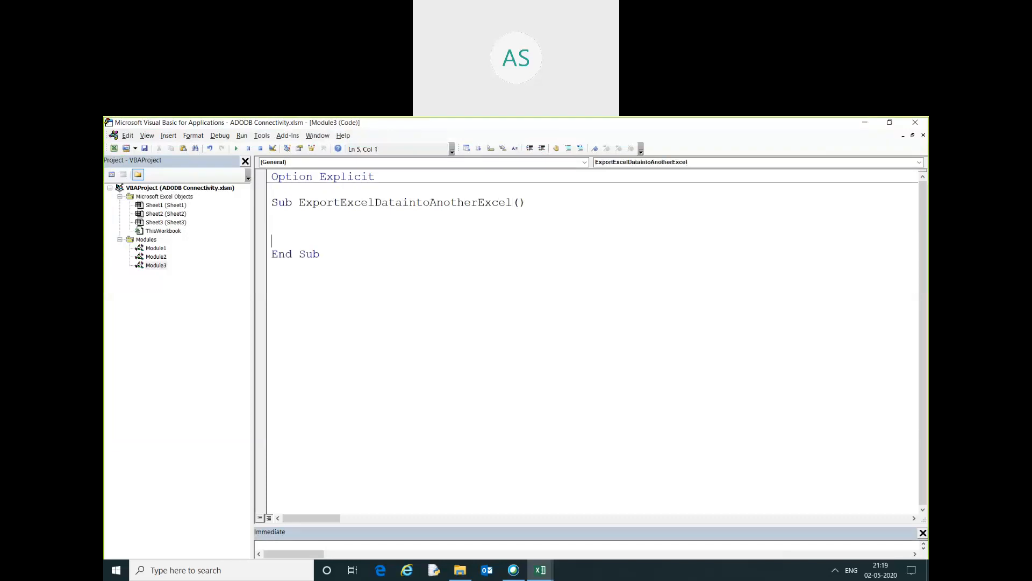
{"action": "key", "text": "Tab"}
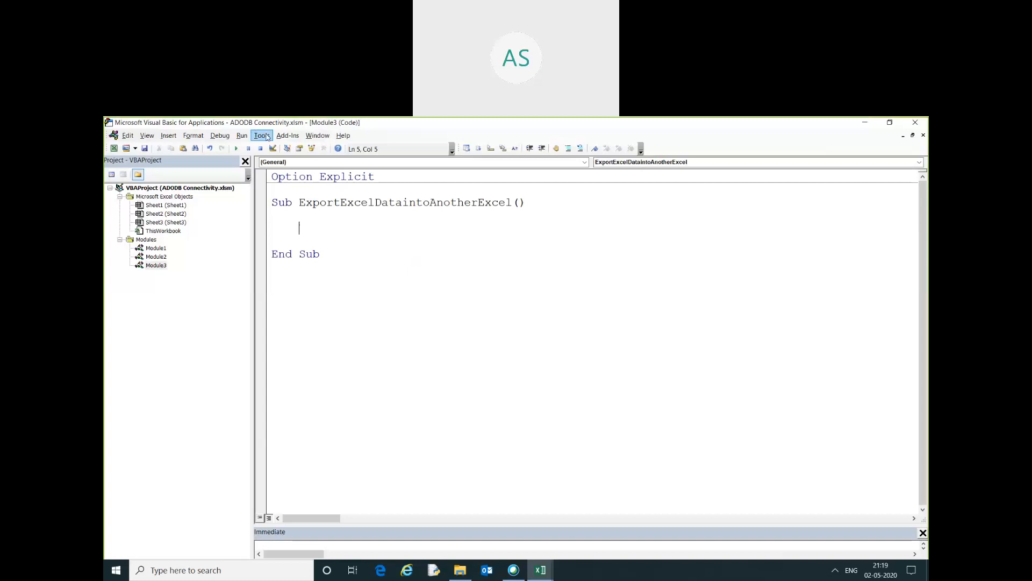
{"action": "left_click", "coordinate": [261, 135]}
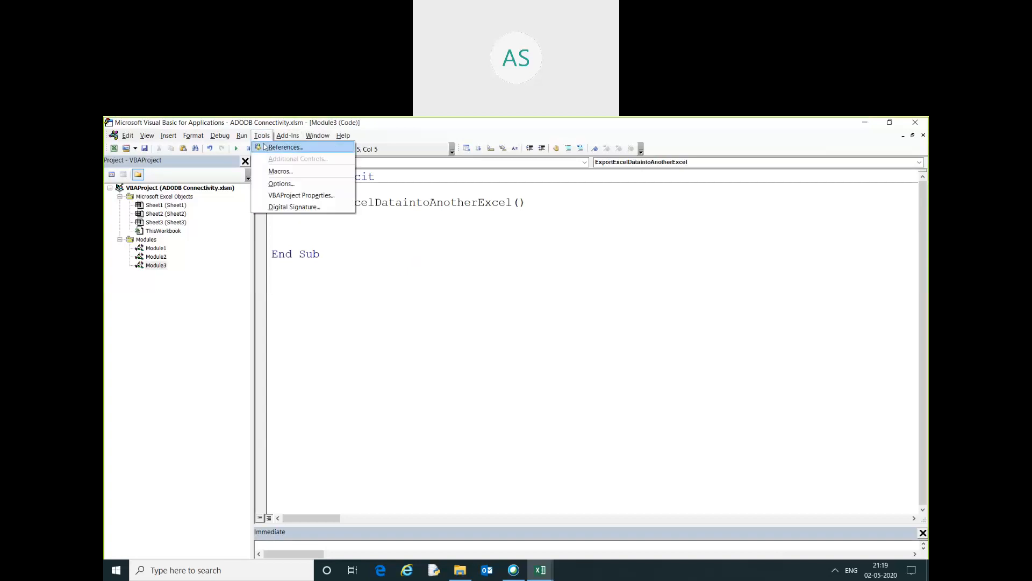
{"action": "left_click", "coordinate": [284, 147]}
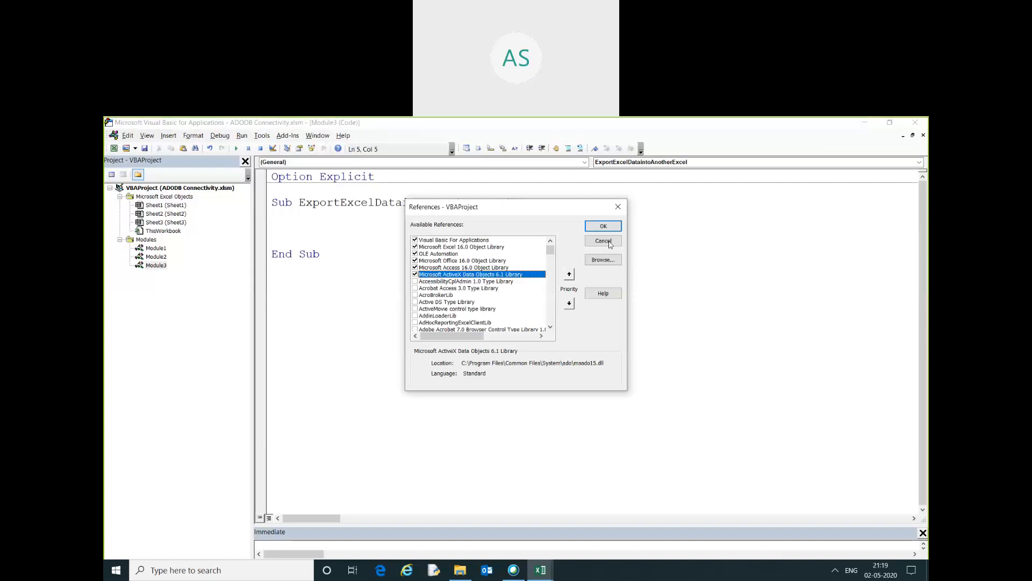
{"action": "left_click", "coordinate": [602, 241]}
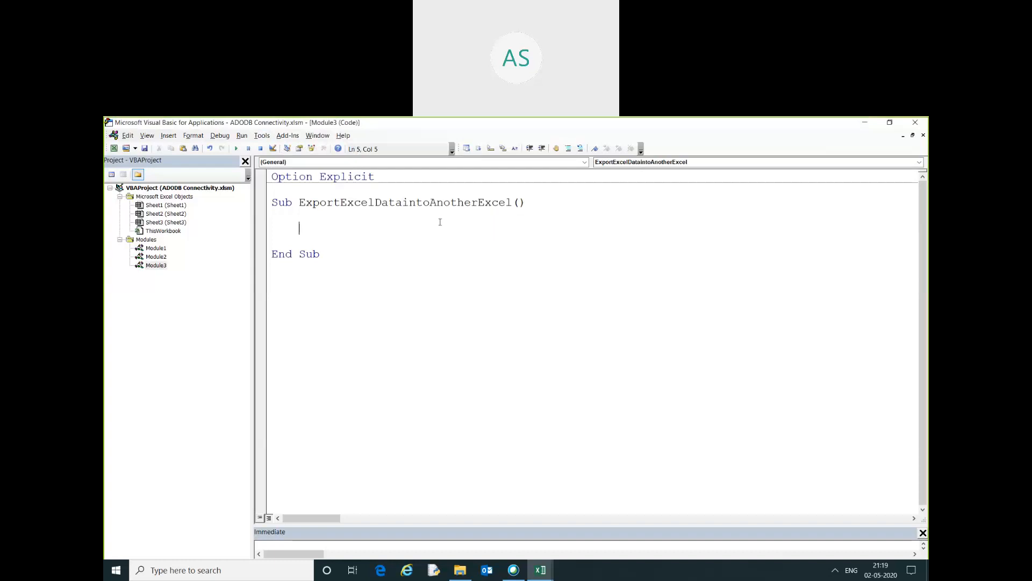
Step: Declare conn As New ADODB.Connection, rs As New Recordset, integers r and c, and begin conn.Open
{"action": "type", "text": "dim conn"}
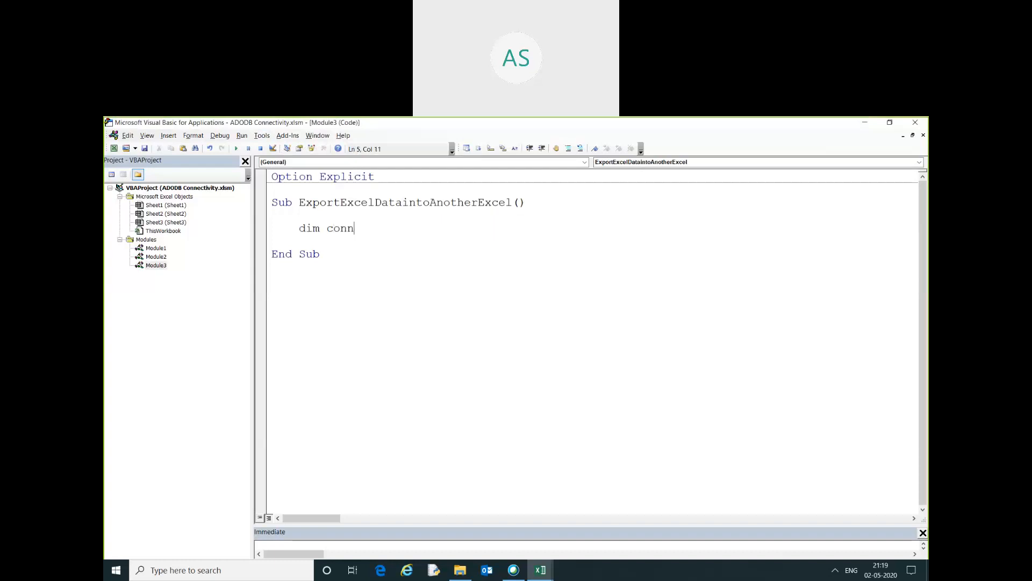
{"action": "type", "text": "as"}
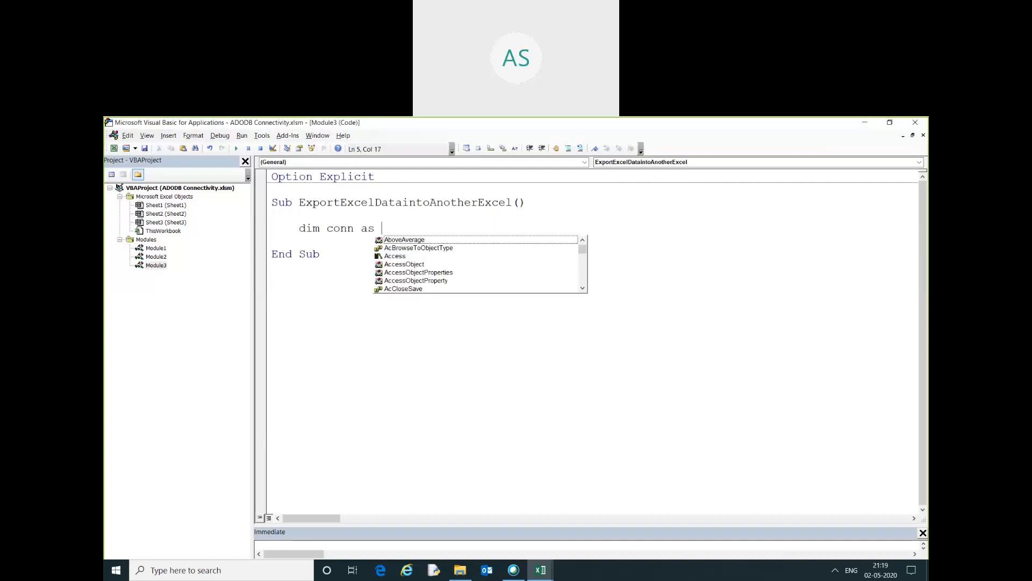
{"action": "type", "text": "New ADODB"}
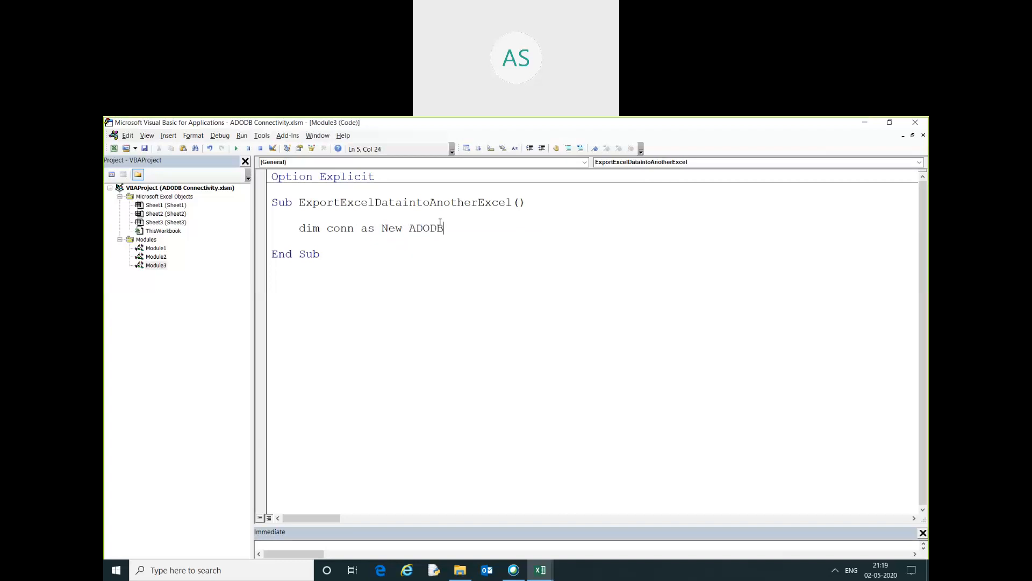
{"action": "type", "text": ".c"}
{"action": "type", "text": "d"}
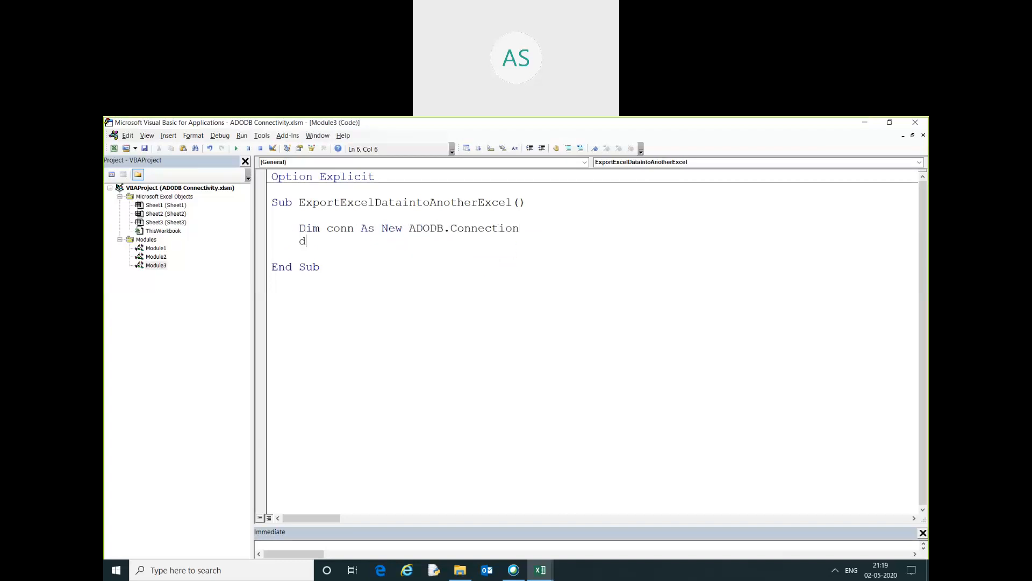
{"action": "type", "text": "im rs as n"}
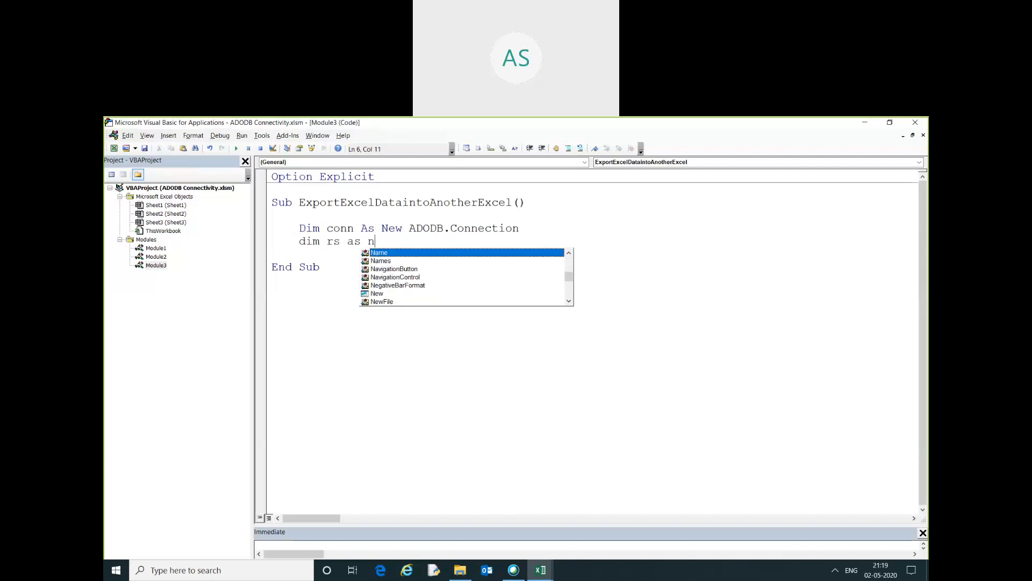
{"action": "type", "text": "New Recordset"}
{"action": "left_click", "coordinate": [594, 253]}
{"action": "type", "text": "Dim r As Integer"}
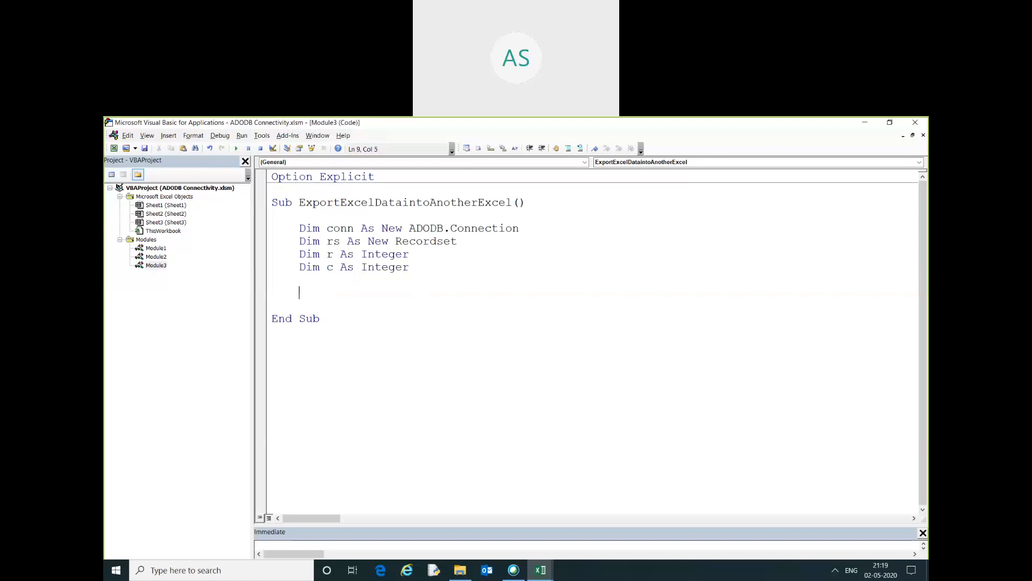
{"action": "type", "text": "co"}
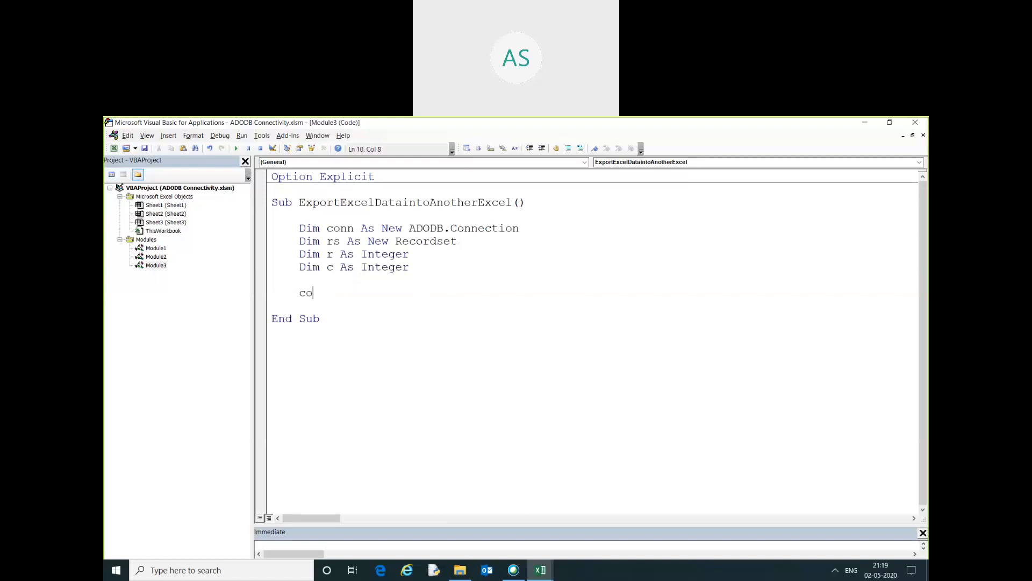
{"action": "type", "text": "nn.open"}
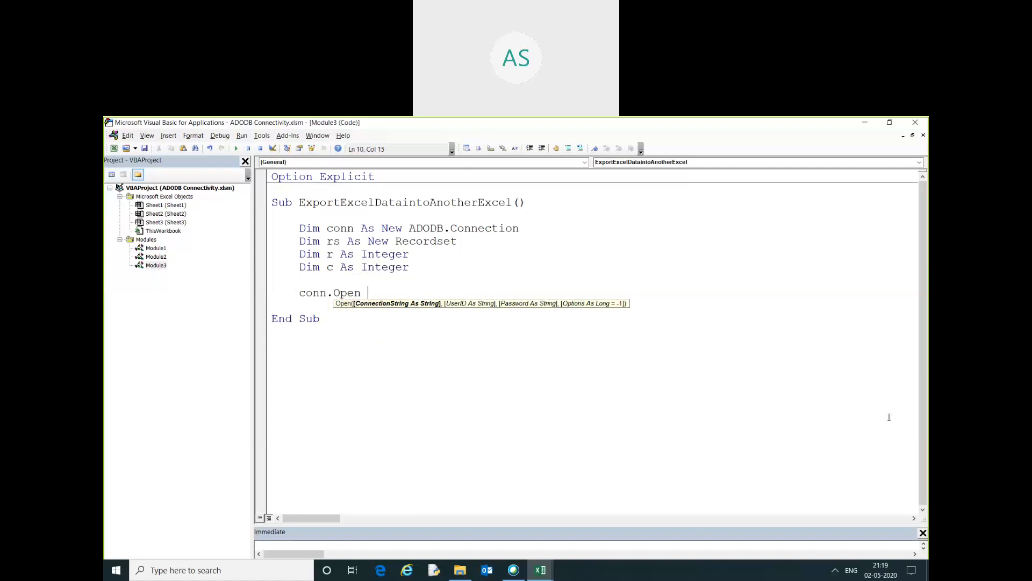
{"action": "mouse_move", "coordinate": [836, 542]}
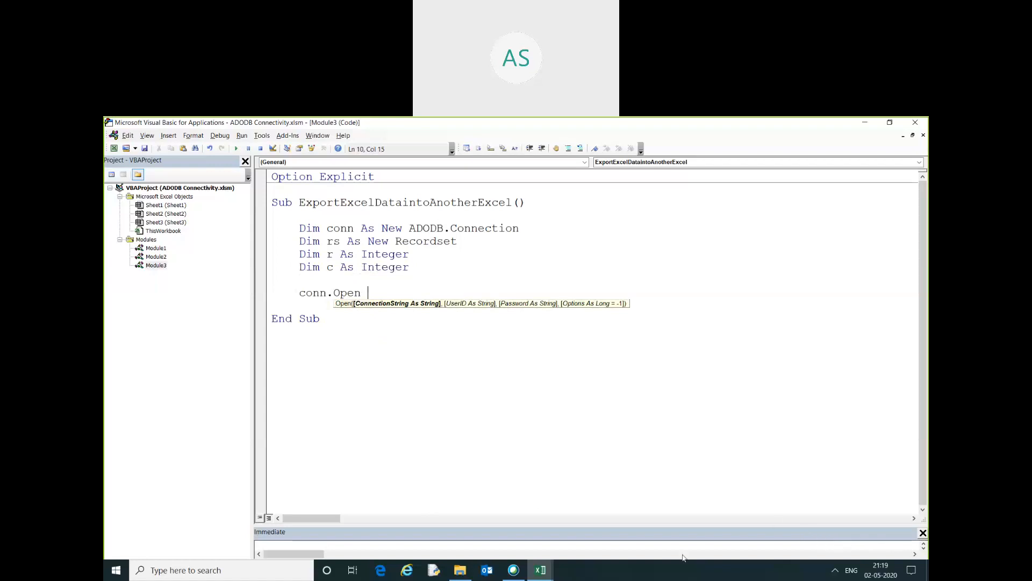
{"action": "mouse_move", "coordinate": [348, 541]}
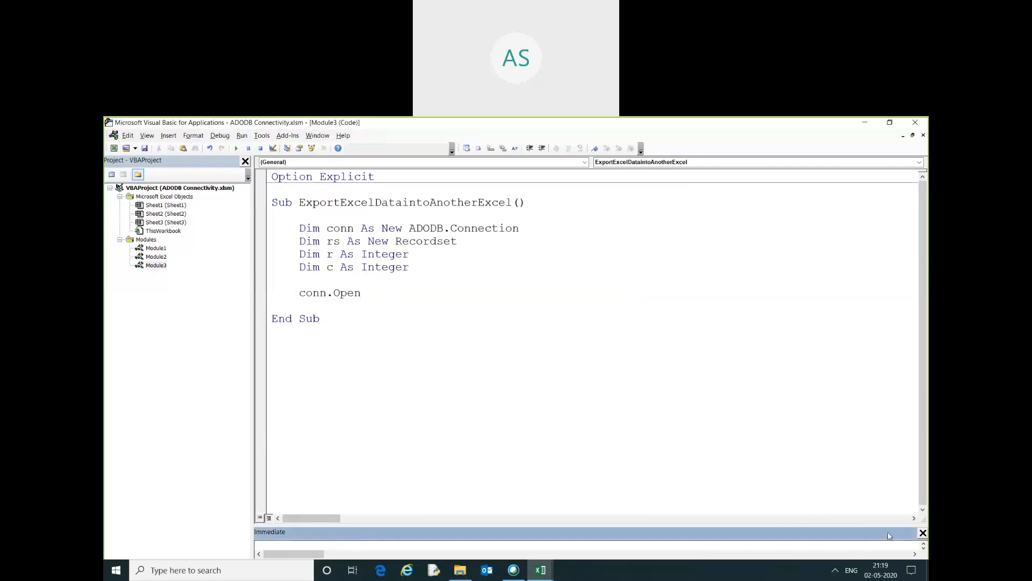
Step: Paste the ACE OLEDB 12.0 connection string for Desktop\New data.xlsx after conn.Open
{"action": "type", "text": "Provider=Microsoft.ace.oledb.12.0;Data Source=\" & \"C:\\Users\\Aakash\\Desktop\\New data.xlsx\" & _"}
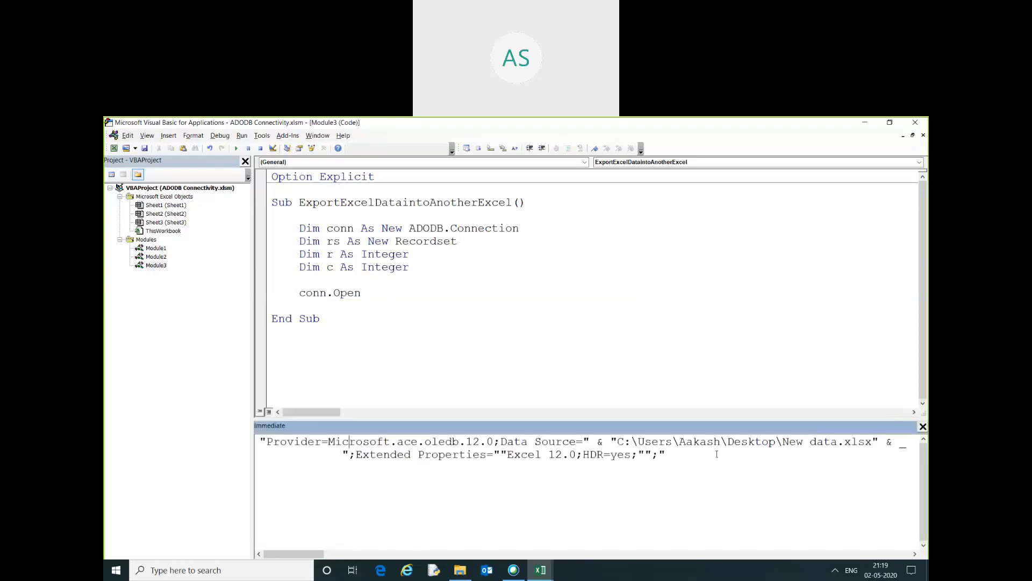
{"action": "left_click_drag", "start_coordinate": [263, 441], "coordinate": [665, 455]}
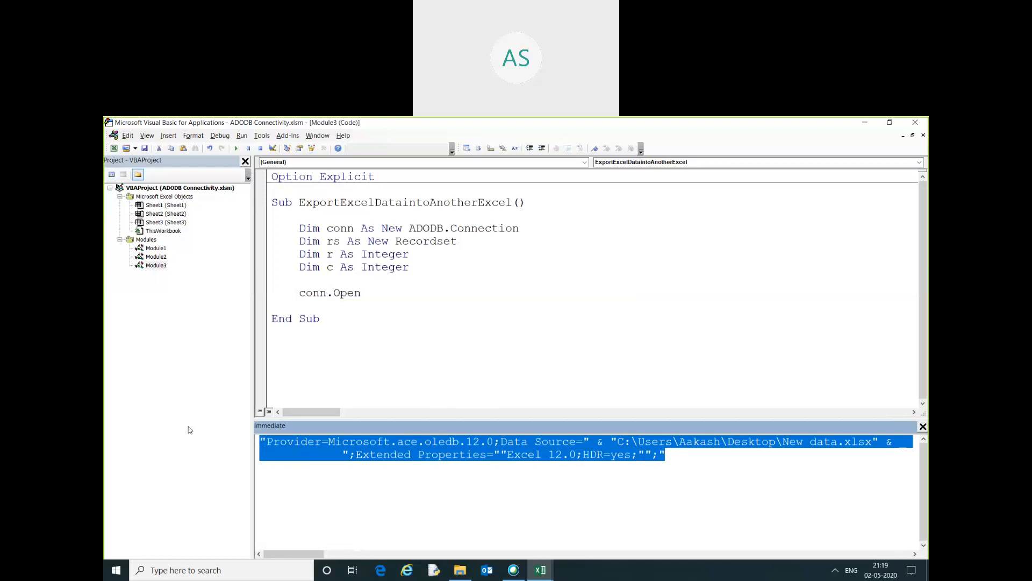
{"action": "left_click", "coordinate": [385, 292]}
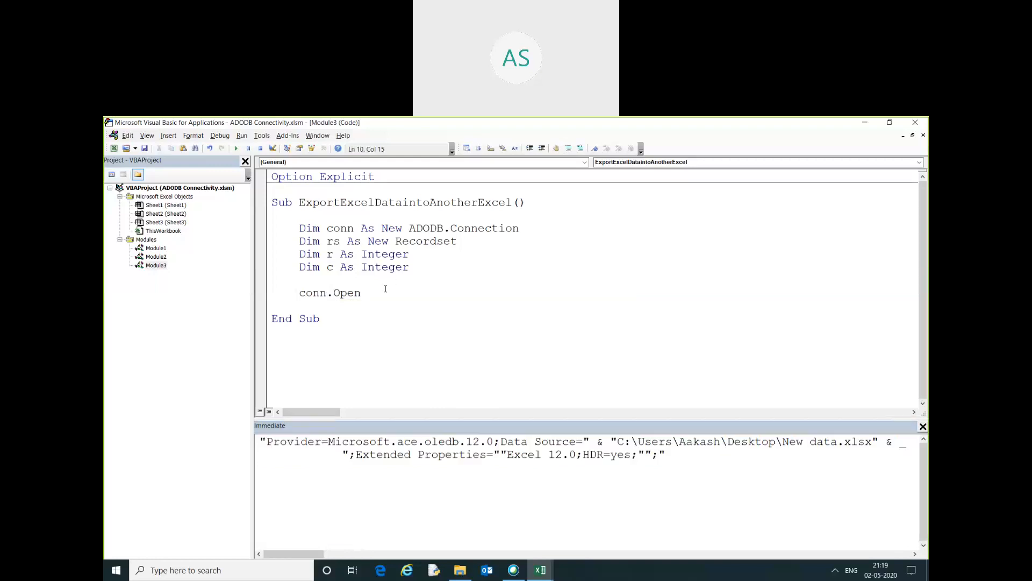
{"action": "type", "text": "\"Provider=Microsoft.ace.oledb.12.0;Data Source=\" & \"C:\\Users\\Aakash\\Desktop\\New data.xlsx\" & \";Extended Properties=\"\"Excel 12.0;HDR=yes;\"\";\""}
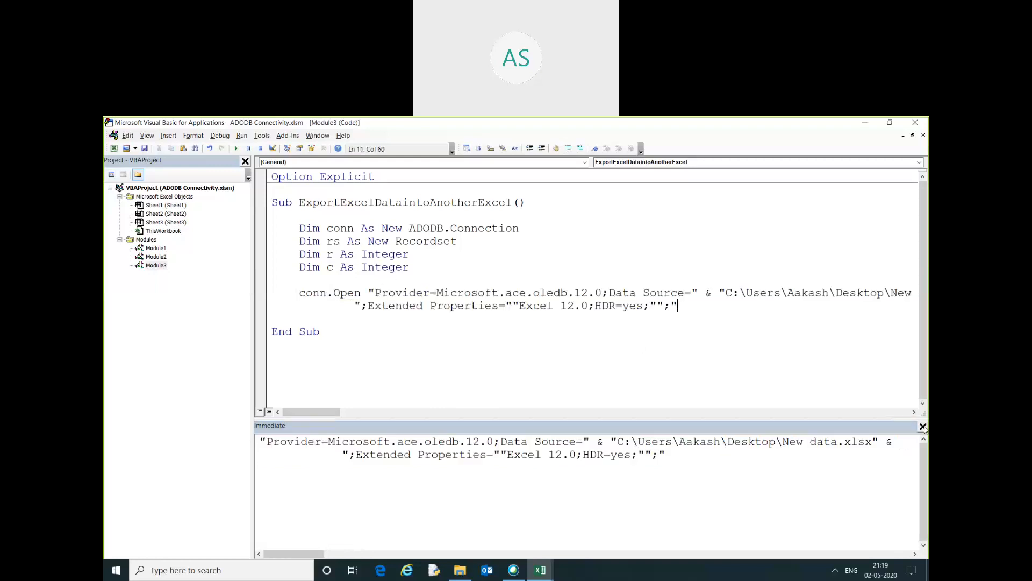
{"action": "left_click", "coordinate": [923, 426]}
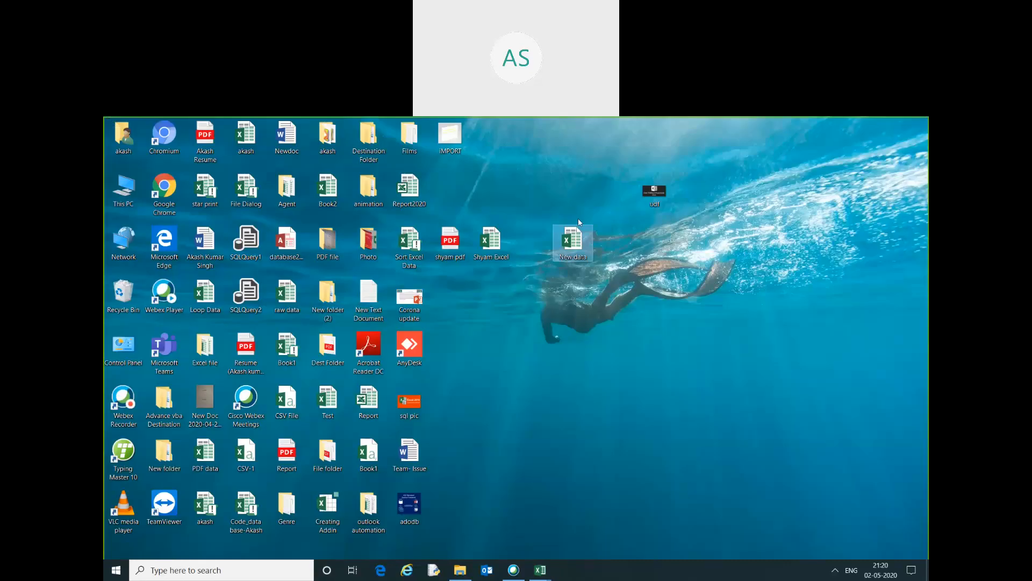
Step: Bring up the context menu for the New data file on the desktop
{"action": "right_click", "coordinate": [571, 239]}
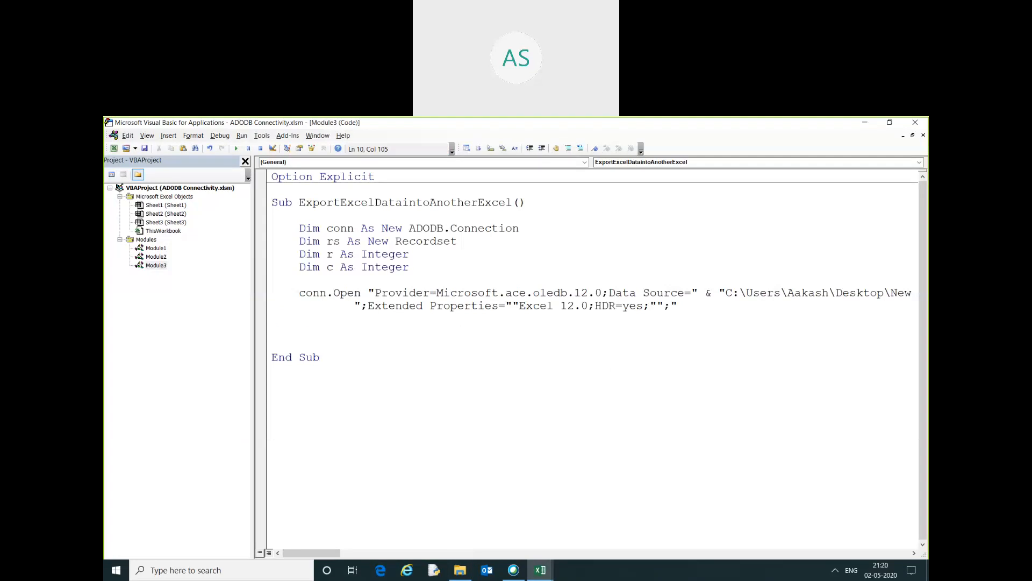
Step: Add rs.Open on `Sheet1$` through conn with adOpenDynamic and adLockOptimistic
{"action": "left_click", "coordinate": [359, 317]}
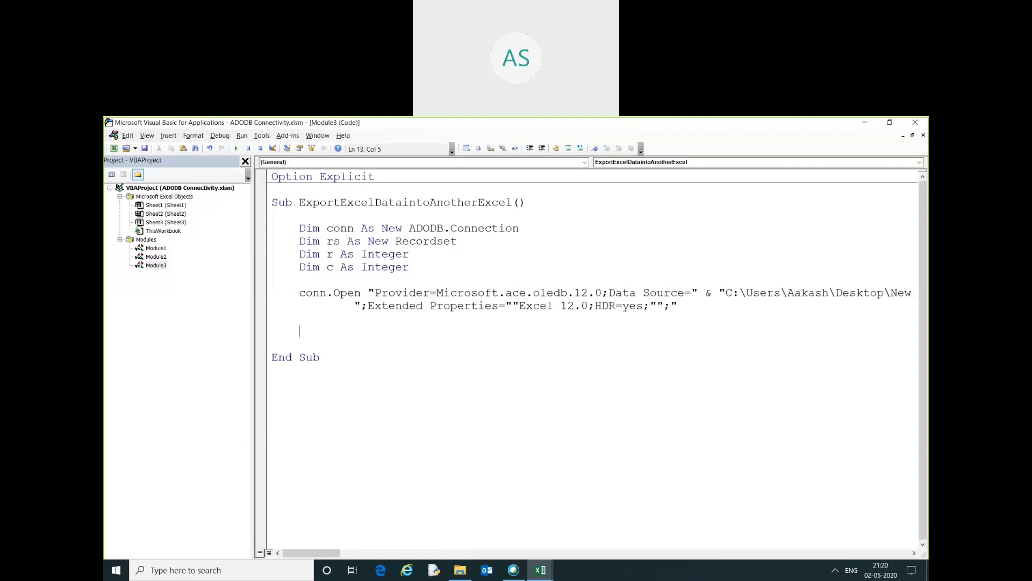
{"action": "type", "text": "rs."}
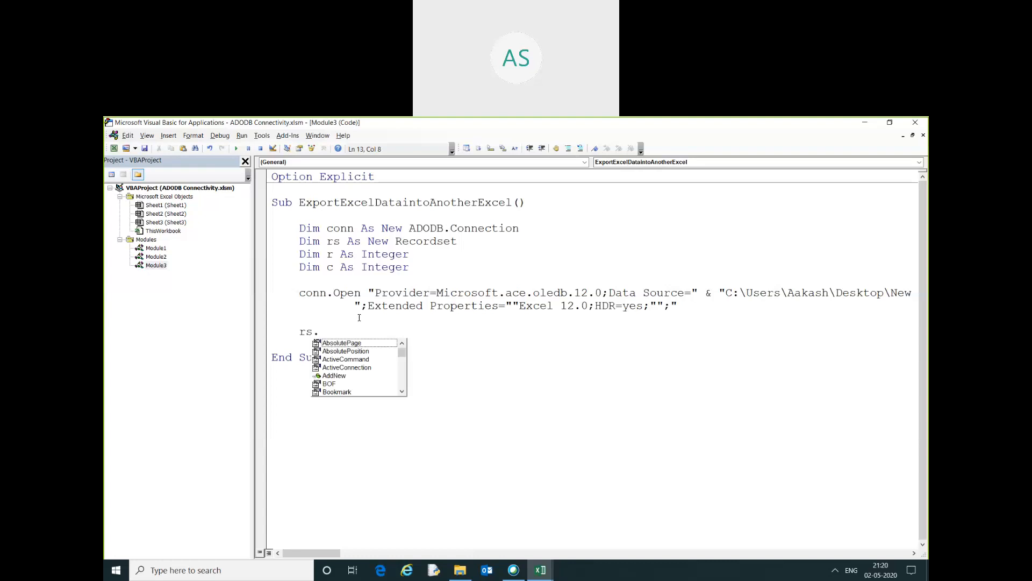
{"action": "type", "text": "o"}
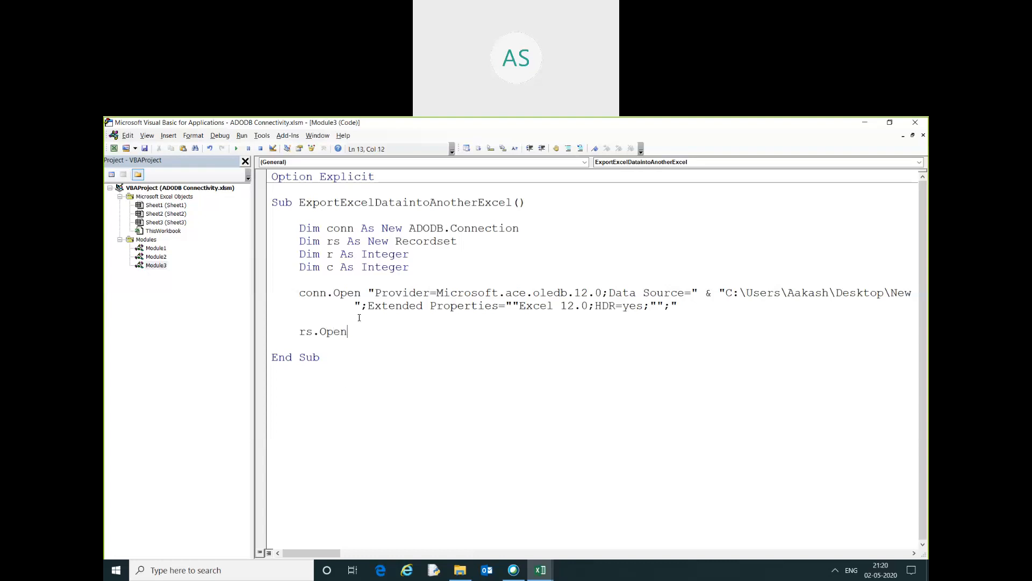
{"action": "type", "text": "\"'"}
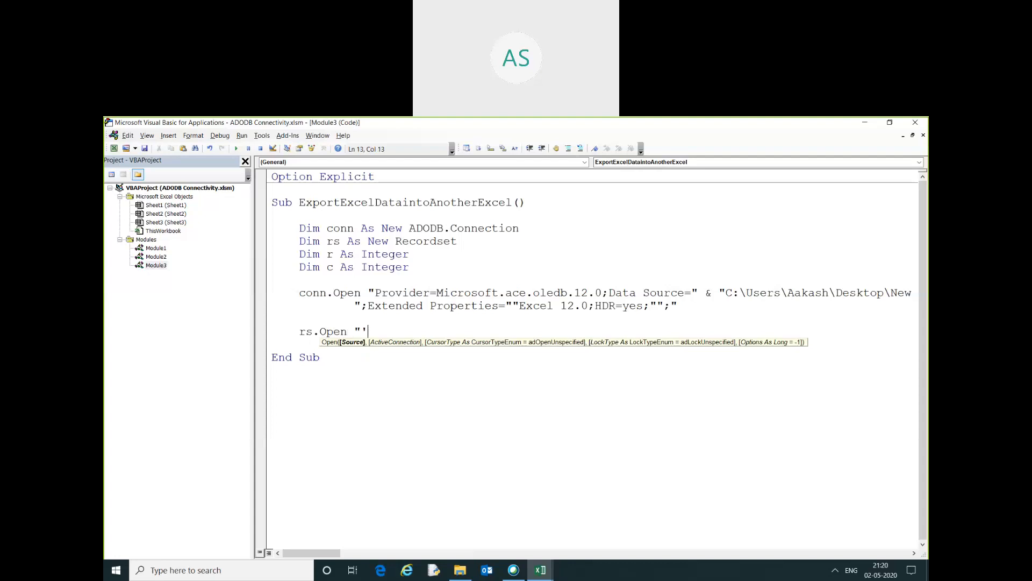
{"action": "type", "text": "Sh"}
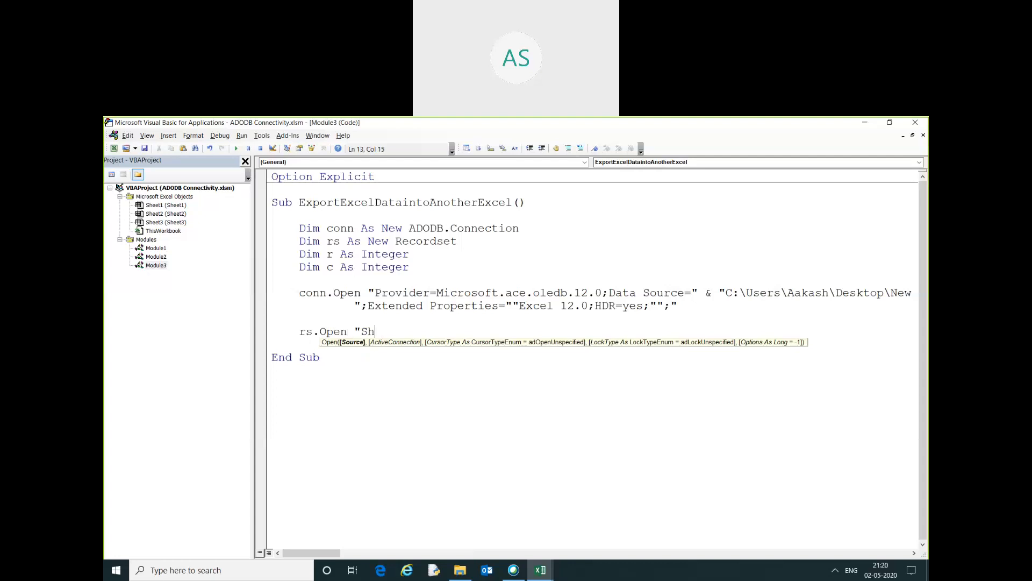
{"action": "type", "text": "eet1\""}
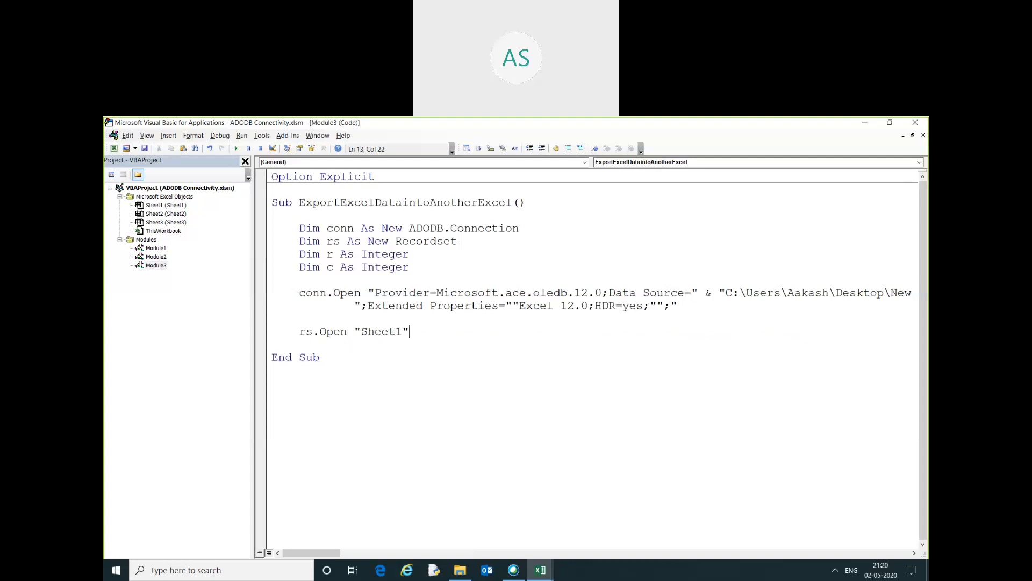
{"action": "type", "text": ",coi"}
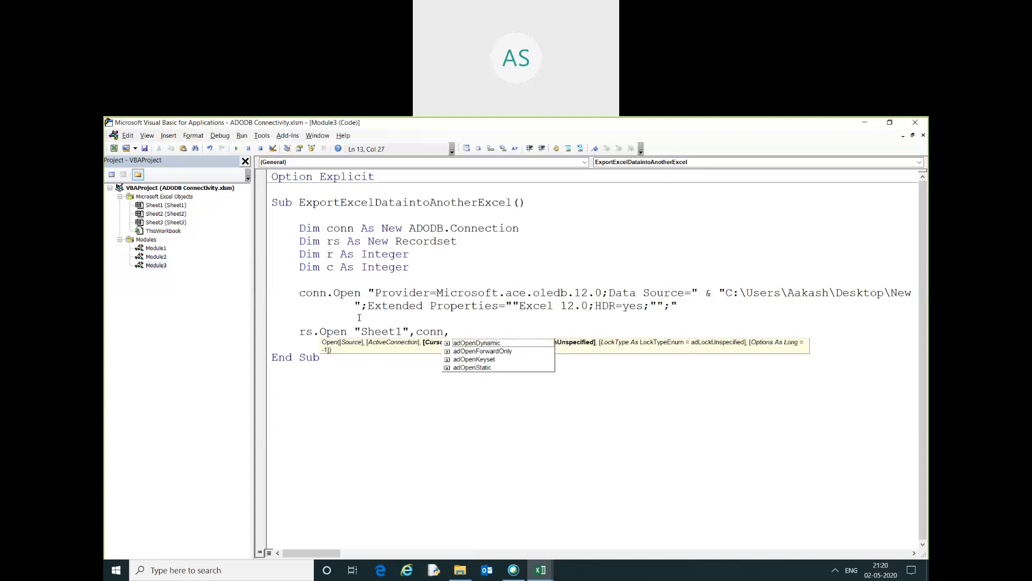
{"action": "type", "text": "adOpenDynamic, adLockOptimistic"}
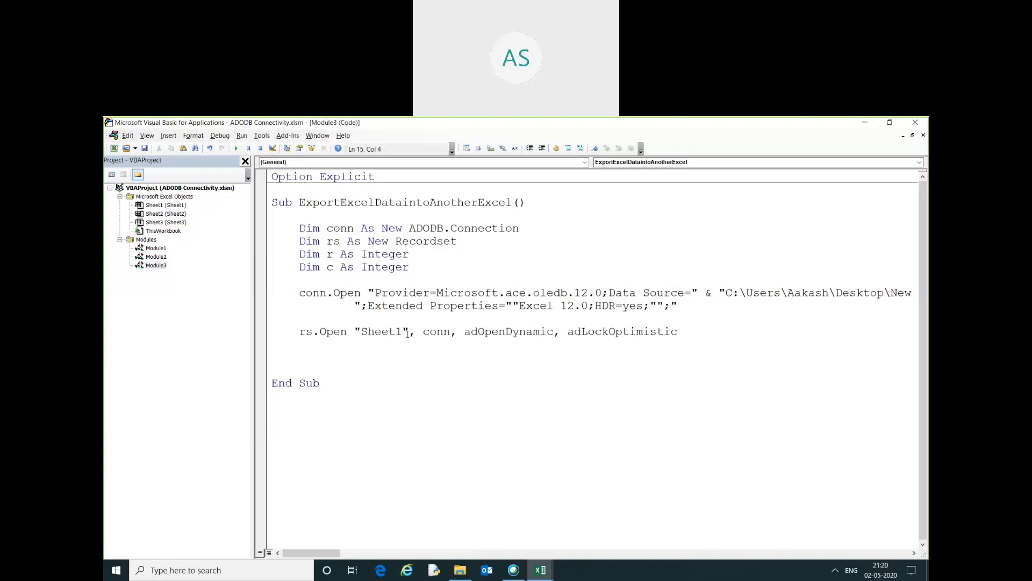
{"action": "type", "text": "$"}
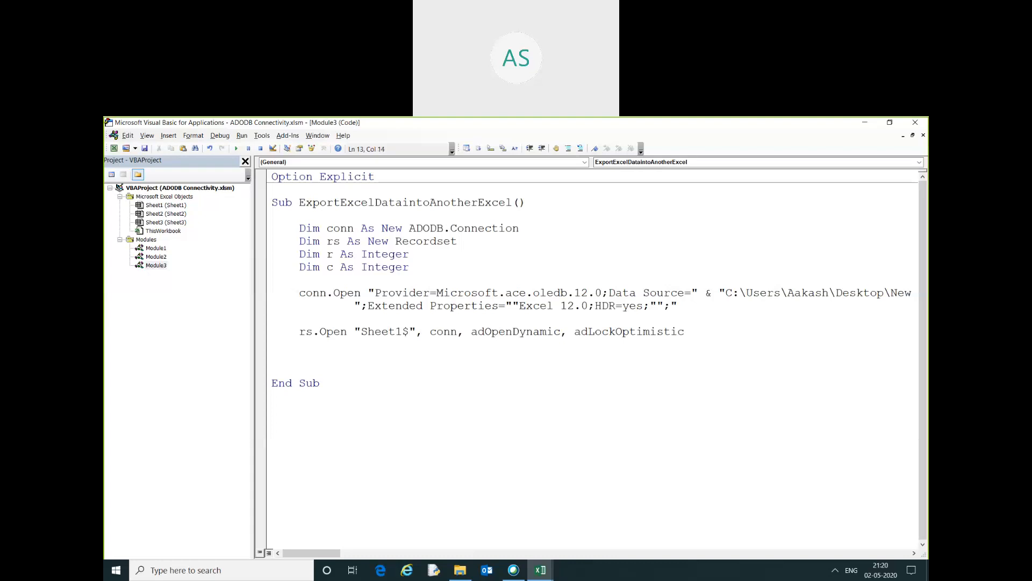
{"action": "type", "text": "`"}
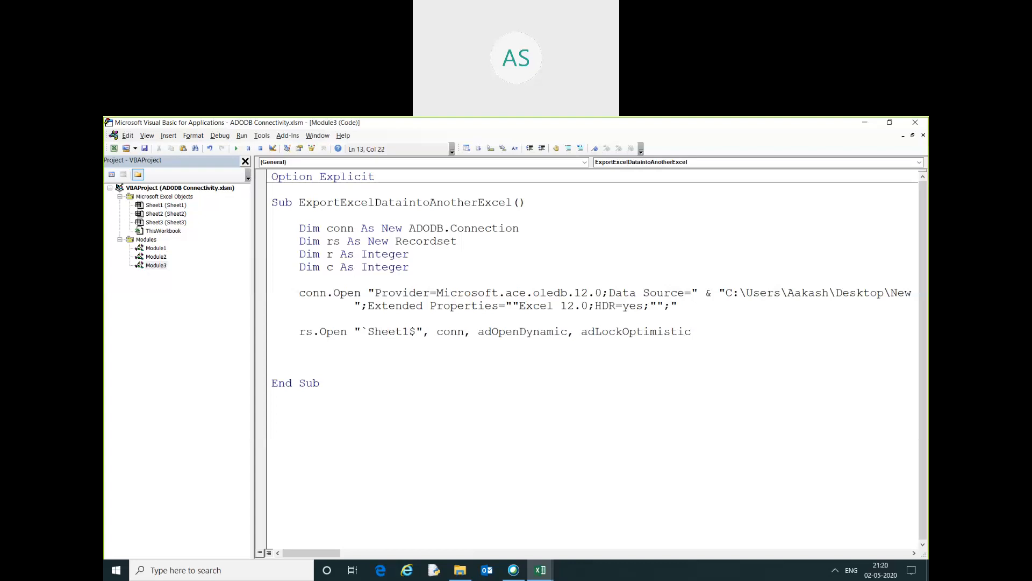
{"action": "type", "text": "`"}
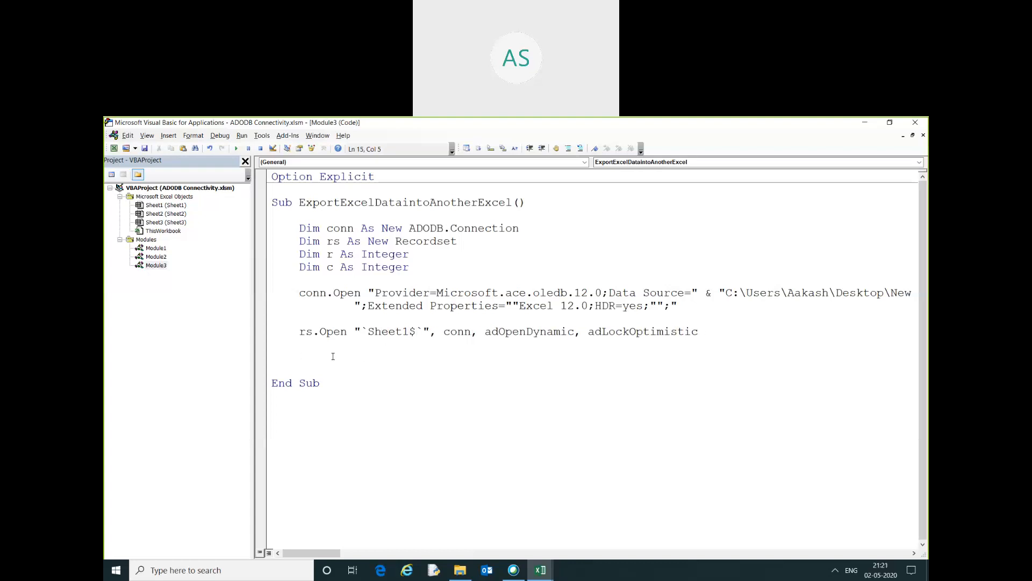
Step: Add a For r = 2 To Sheet3's last row in column A loop ending with Next r
{"action": "type", "text": "for"}
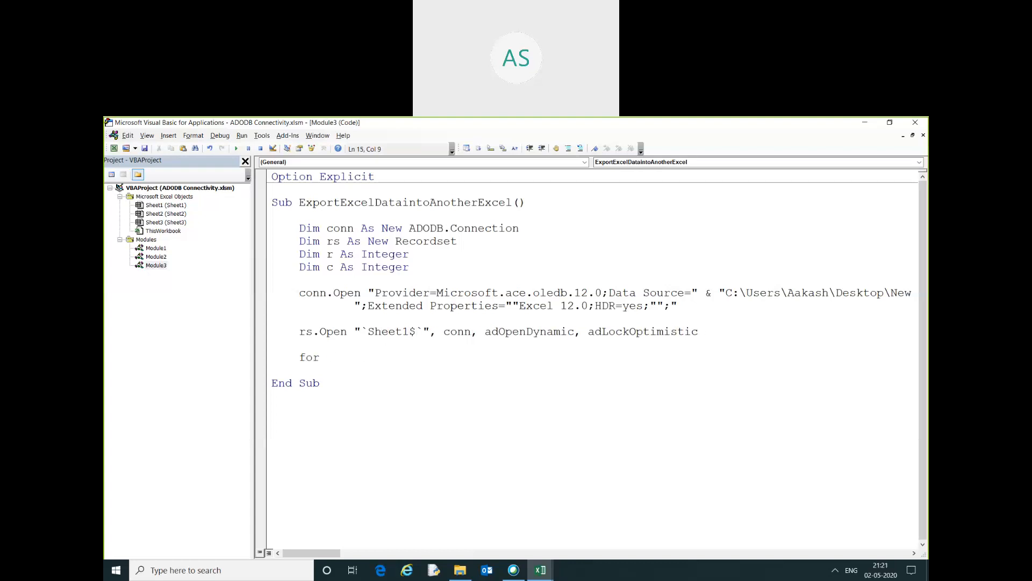
{"action": "type", "text": "r="}
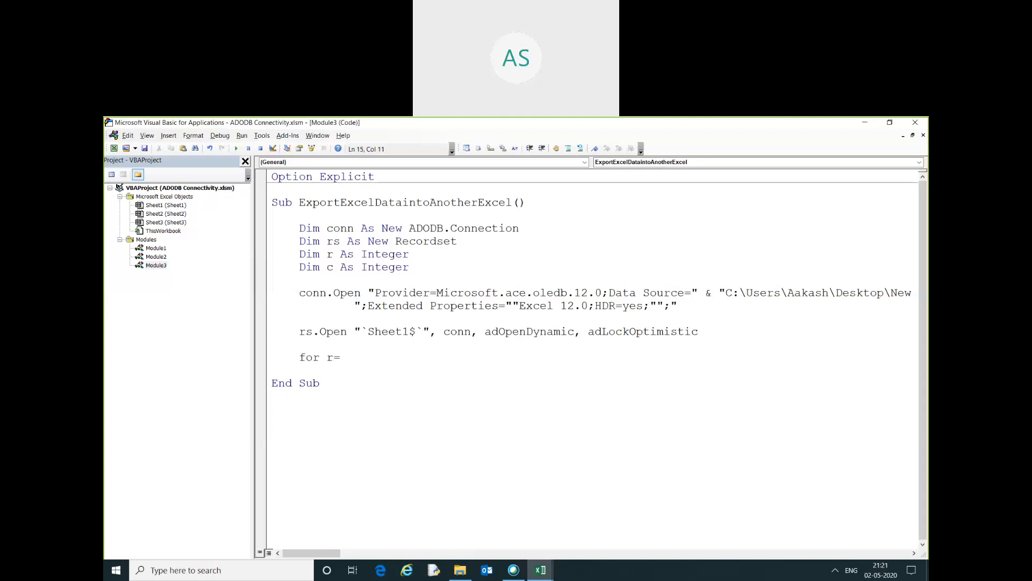
{"action": "type", "text": "2 to sheet"}
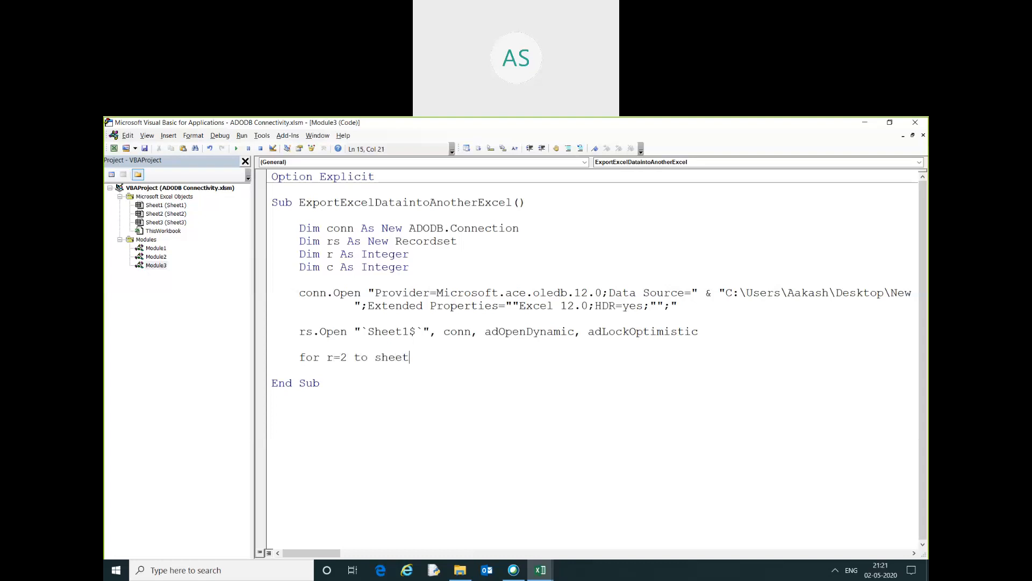
{"action": "type", "text": "3.Cells(r"}
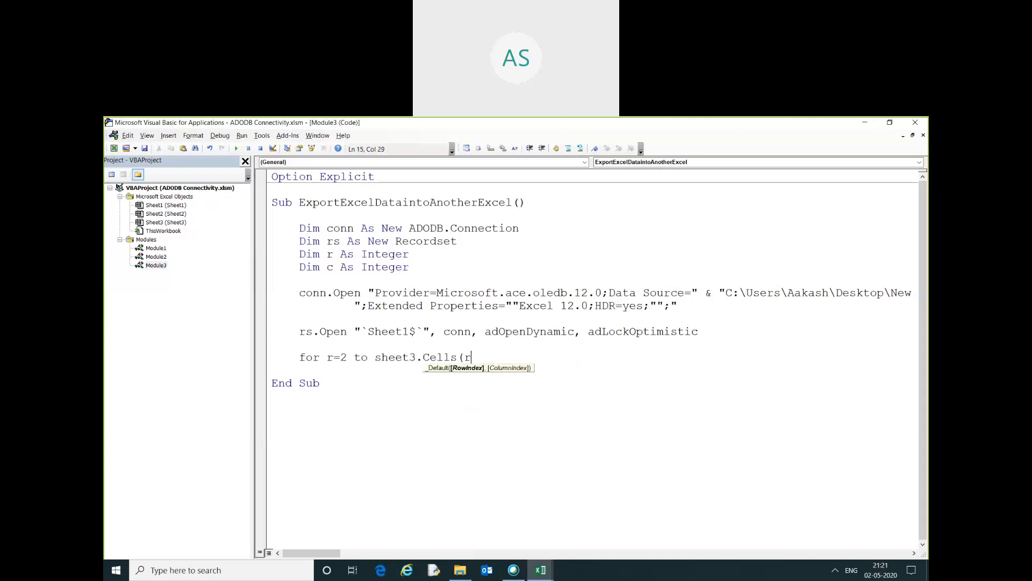
{"action": "type", "text": "ows"}
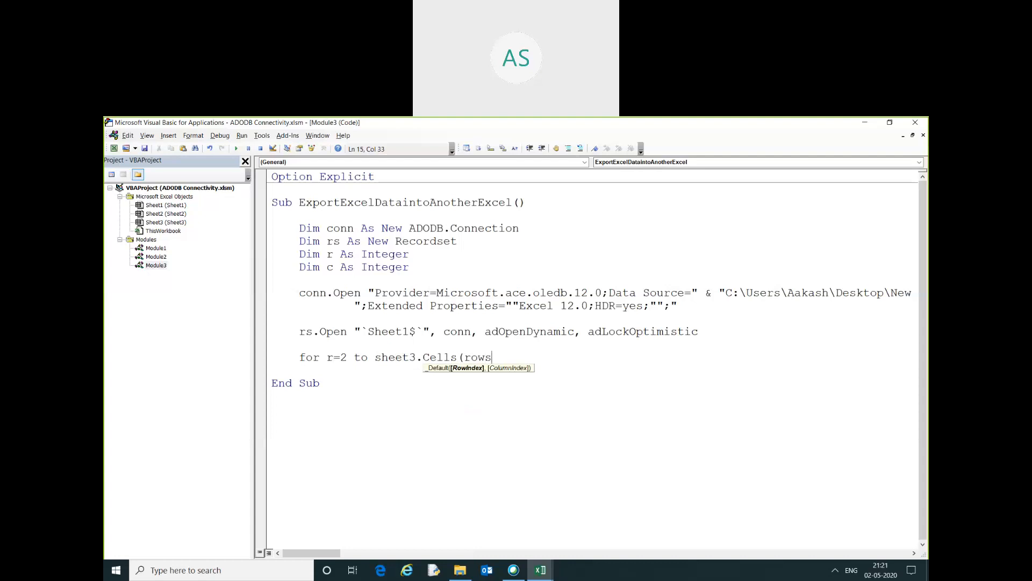
{"action": "type", "text": ".Count,"}
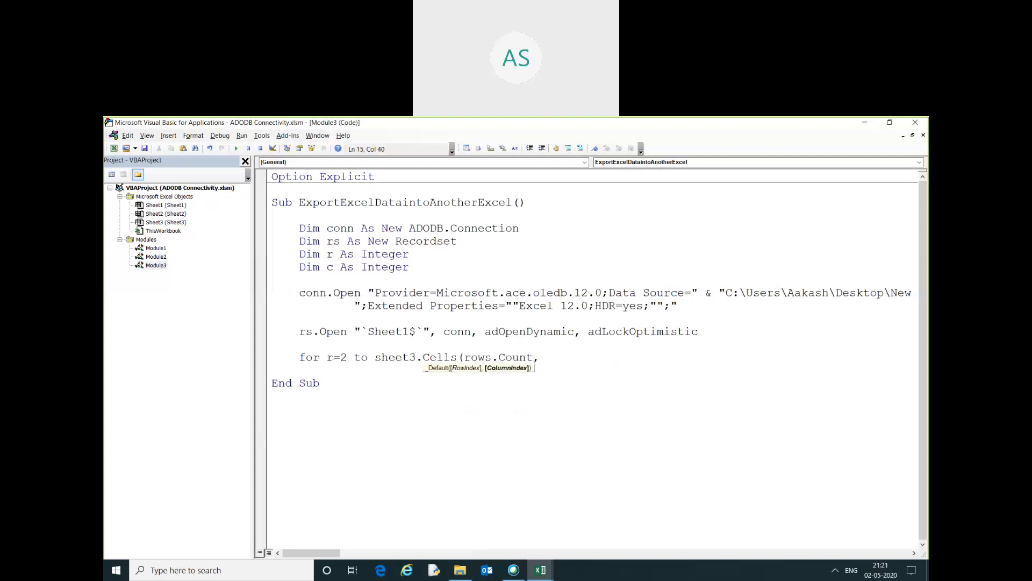
{"action": "type", "text": "\"A\")."}
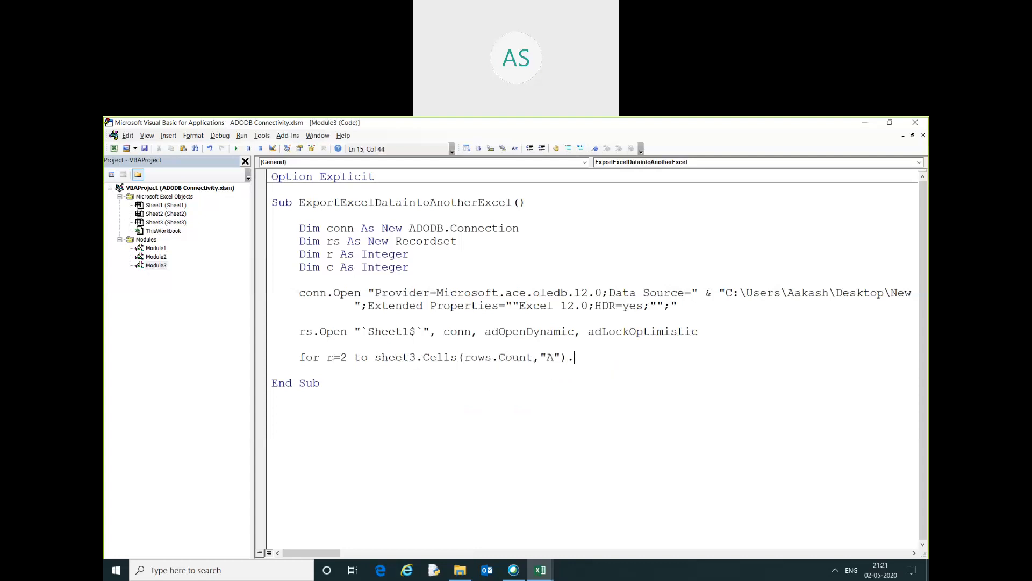
{"action": "type", "text": "en"}
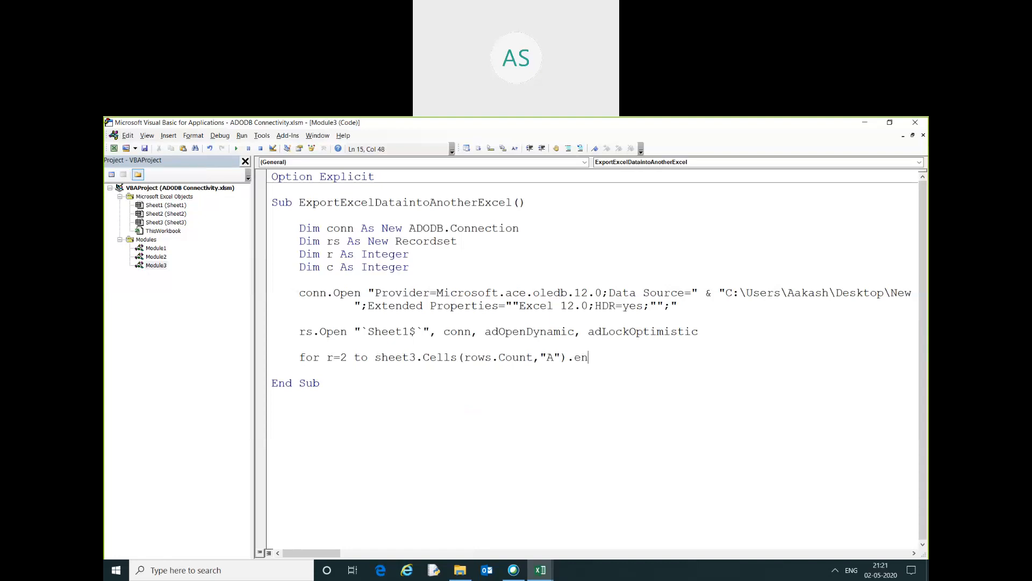
{"action": "type", "text": "d(xlup"}
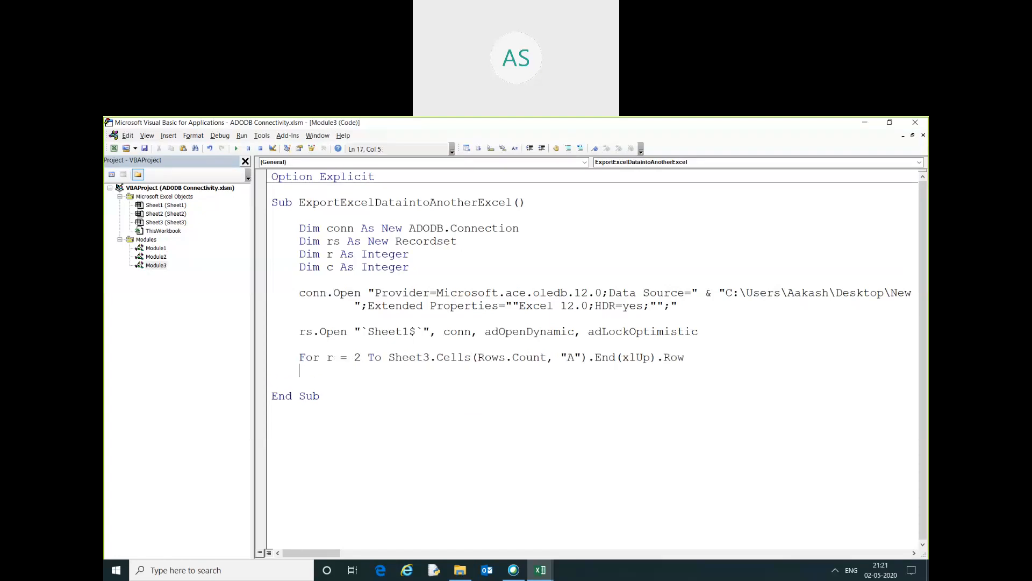
{"action": "type", "text": "Next r"}
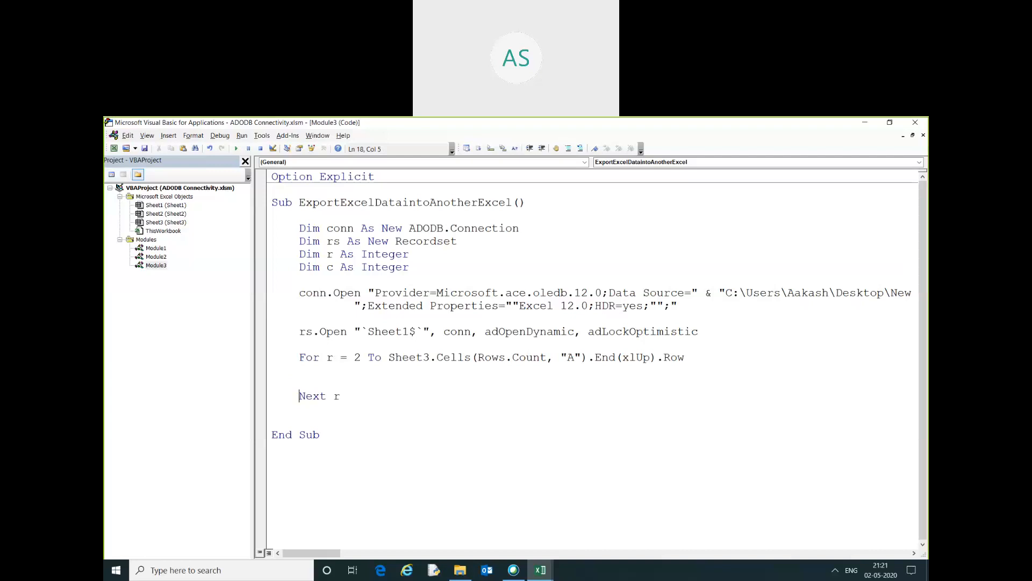
Step: Add a For c = 0 To rs.Fields loop closed by Next c inside the row loop
{"action": "type", "text": "for c"}
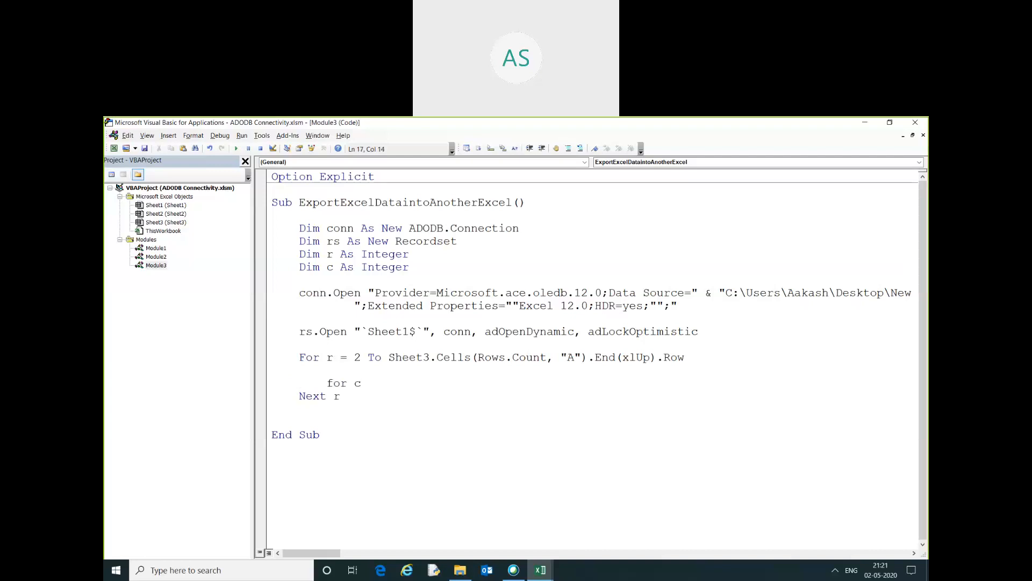
{"action": "type", "text": "=0 to rs."}
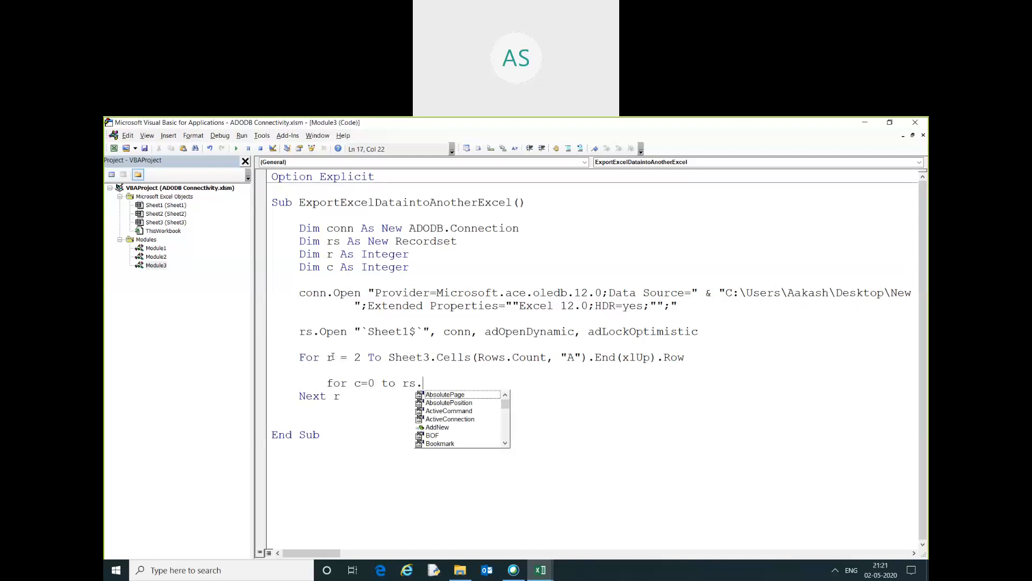
{"action": "type", "text": "Fields.c"}
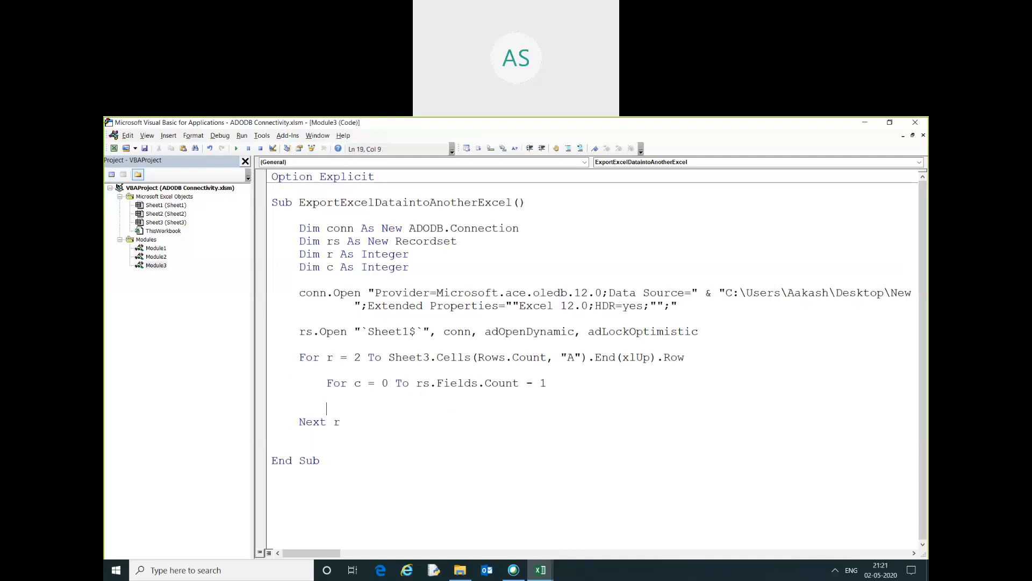
{"action": "type", "text": "Next c"}
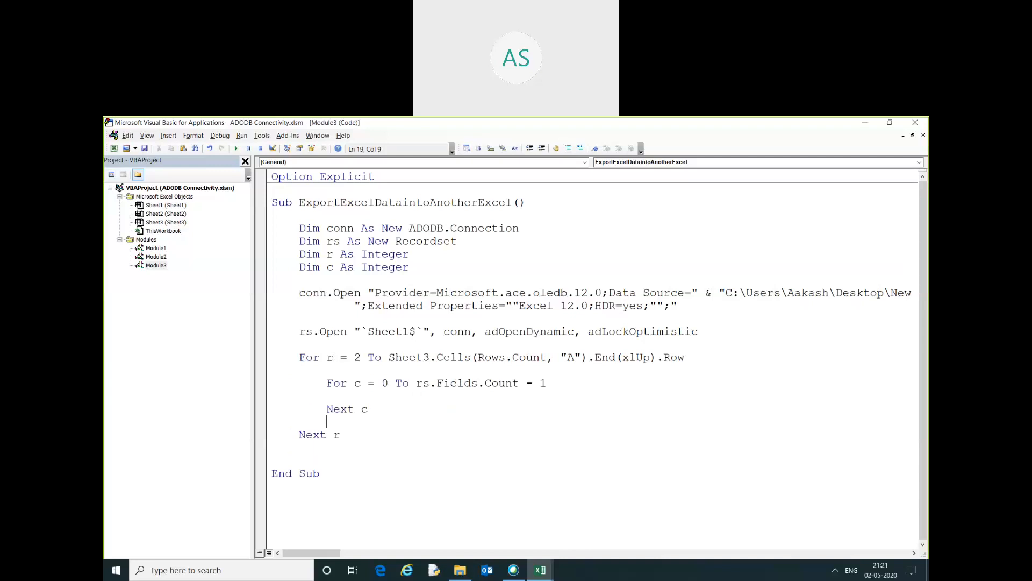
Step: Set rs.Fields(c).Value from Sheet3.Cells(r, c+1), wrapped by rs.AddNew and rs.Update
{"action": "type", "text": "sh"}
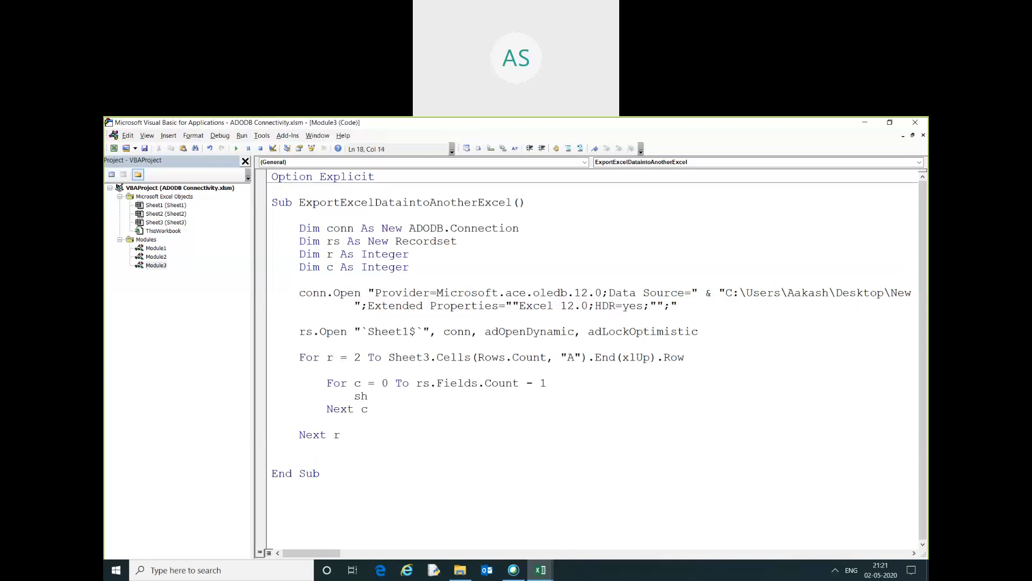
{"action": "type", "text": "rs"}
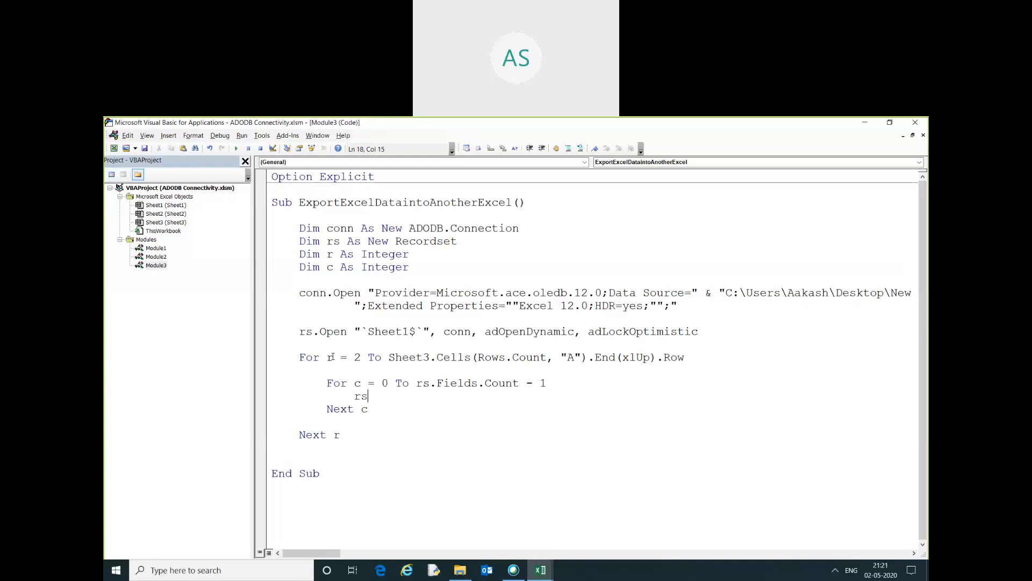
{"action": "type", "text": ".fi"}
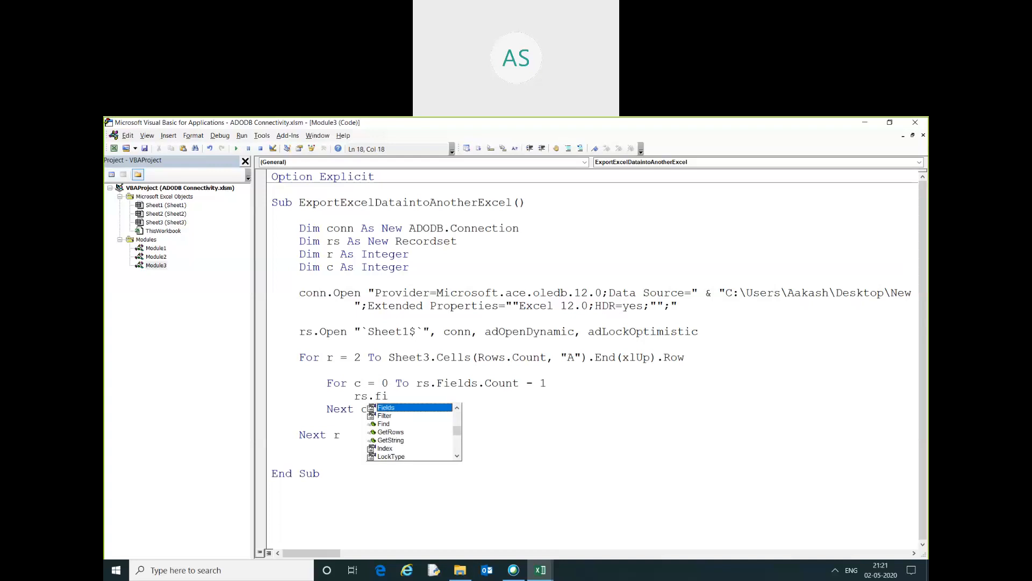
{"action": "type", "text": "elds(c"}
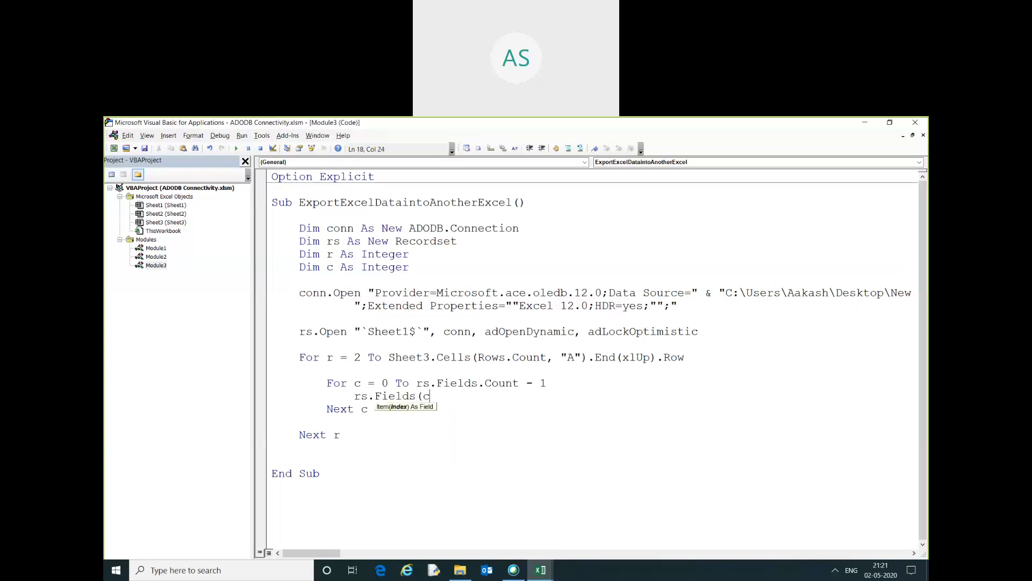
{"action": "type", "text": ").v"}
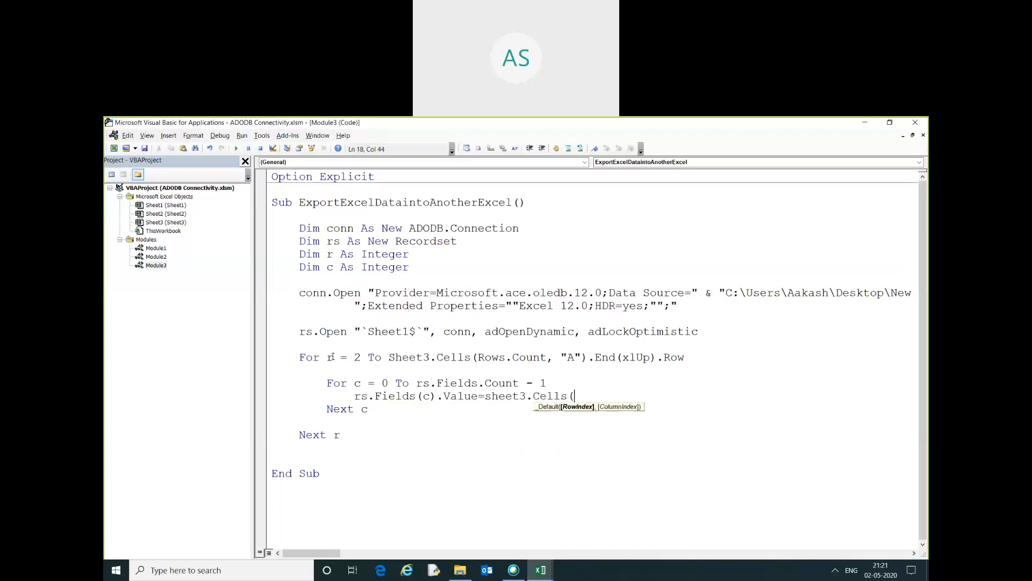
{"action": "type", "text": "r,c+1"}
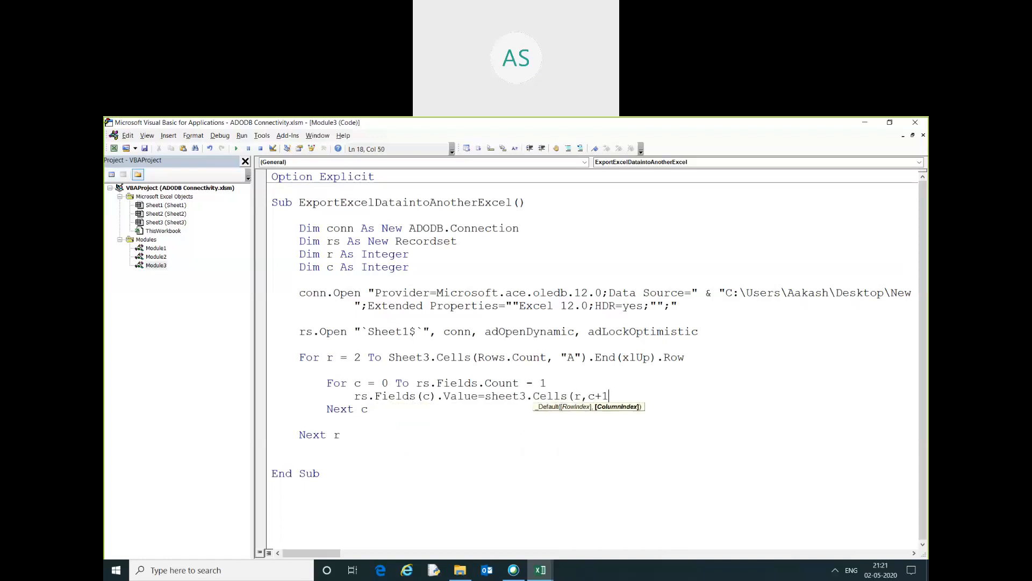
{"action": "type", "text": ").value"}
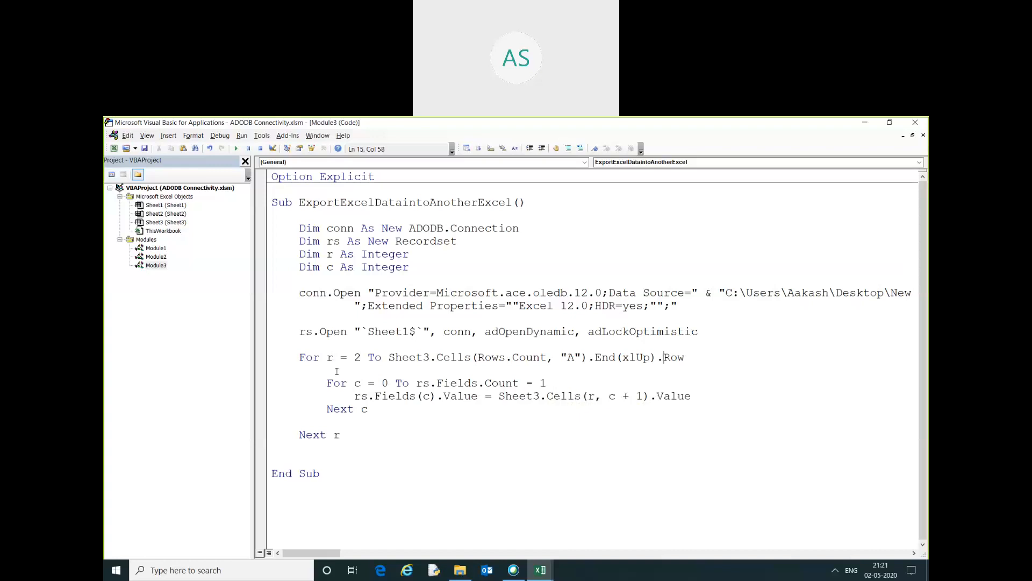
{"action": "type", "text": "rs"}
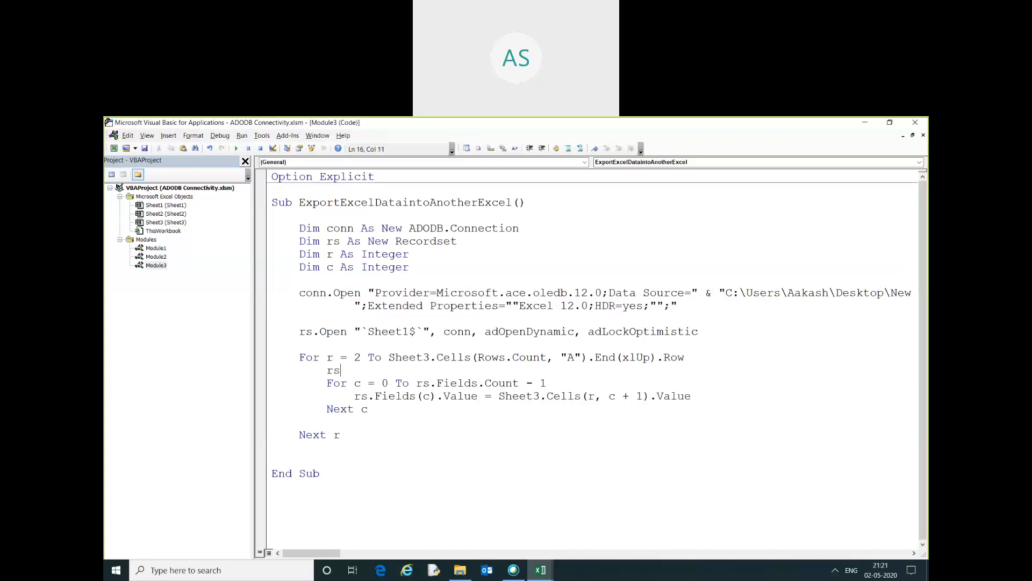
{"action": "type", "text": "$.AddNew"}
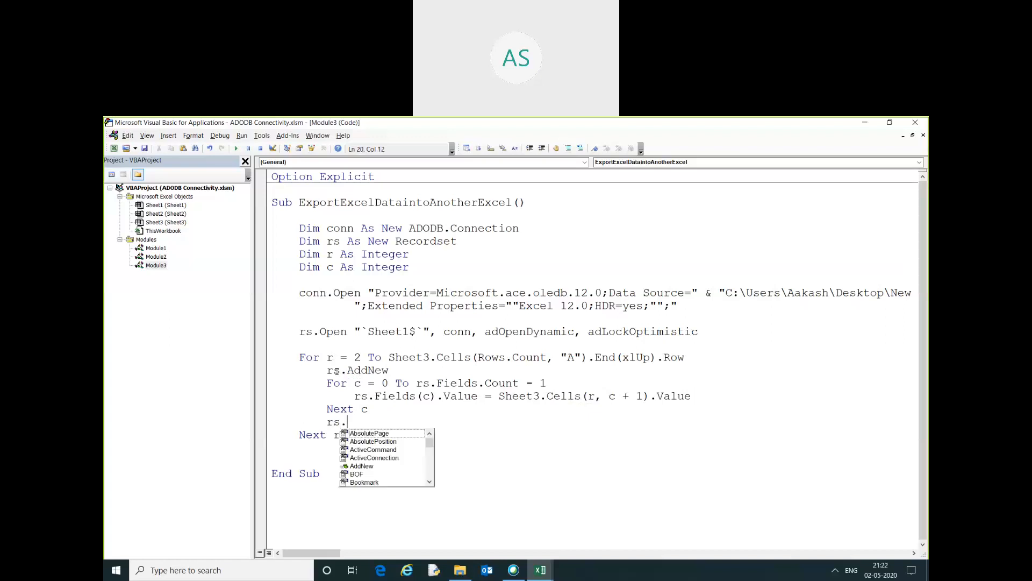
{"action": "type", "text": "Update"}
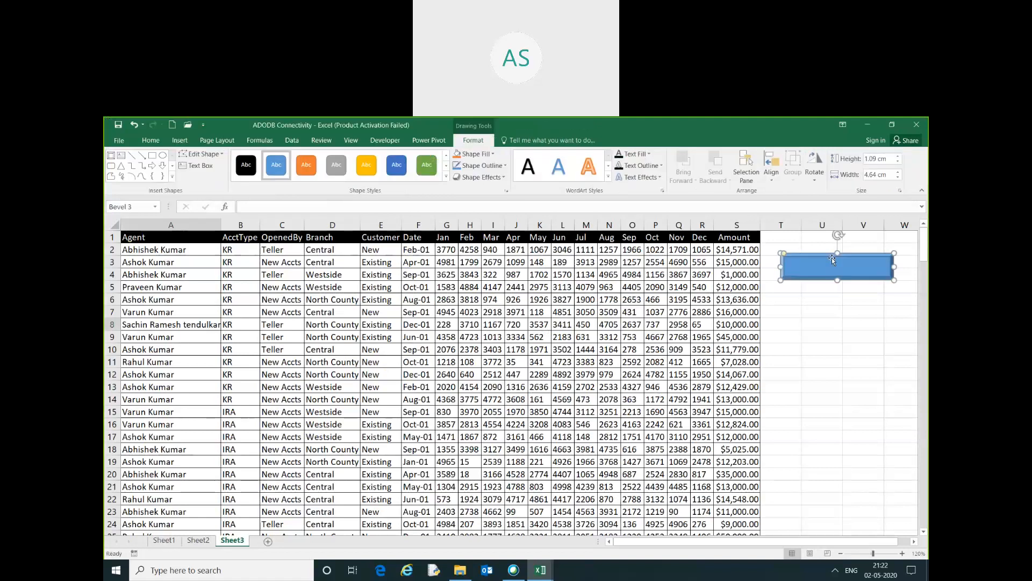
Step: Edit the blue rectangle's text to read 'Export Excel data in Another Workbooks'
{"action": "right_click", "coordinate": [835, 260]}
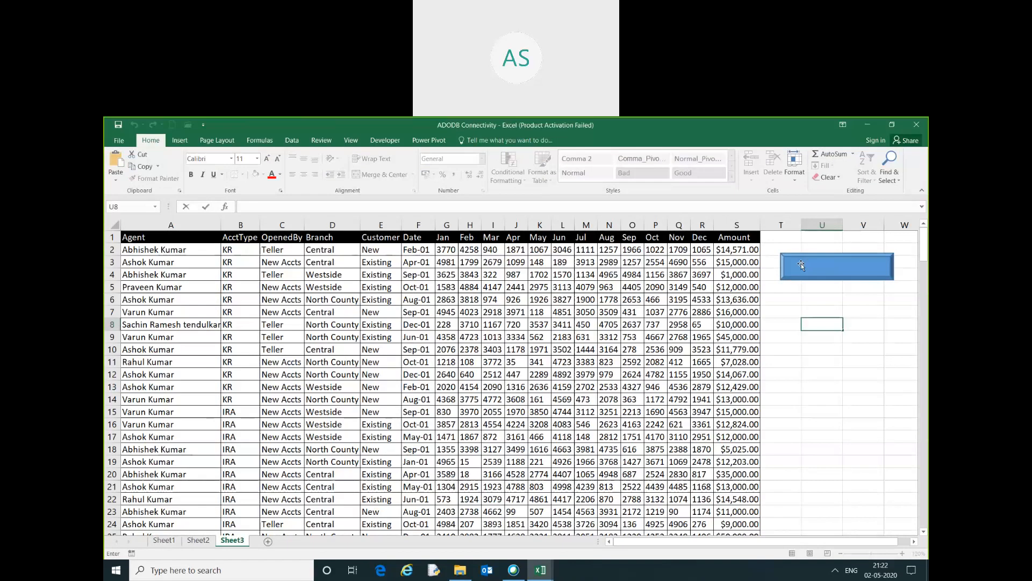
{"action": "right_click", "coordinate": [837, 265]}
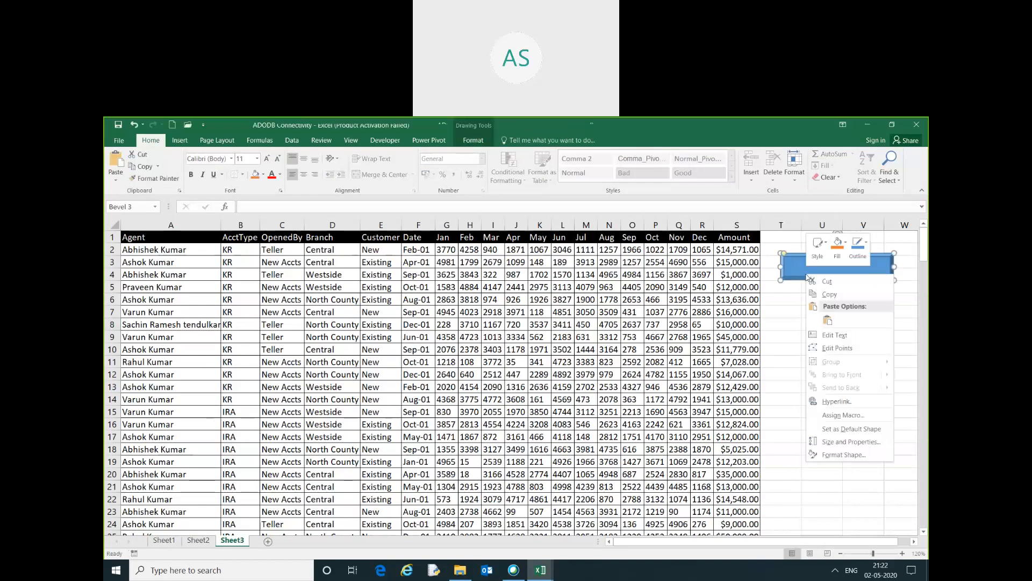
{"action": "left_click", "coordinate": [832, 334]}
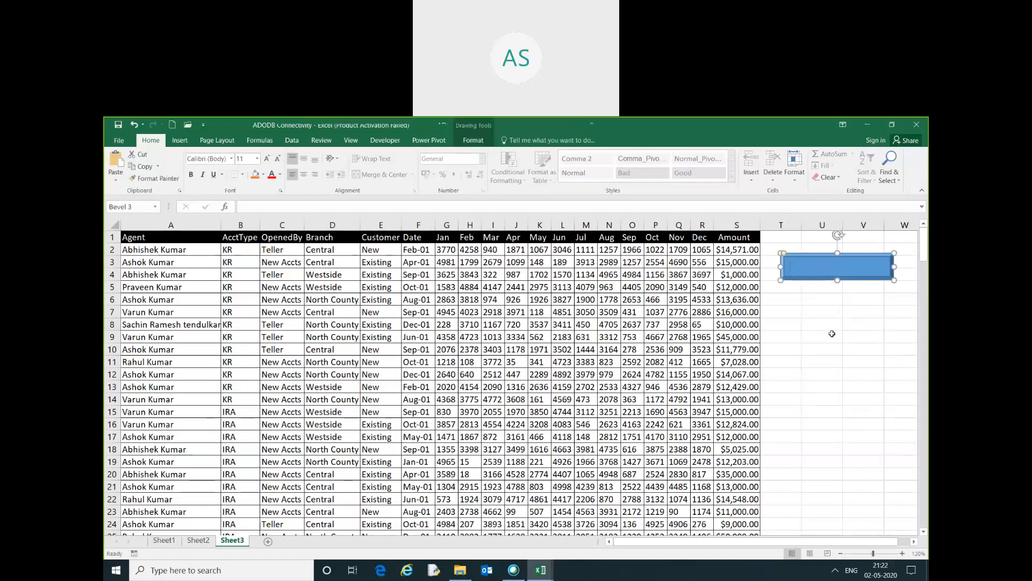
{"action": "type", "text": "Export Excel data in Another E"}
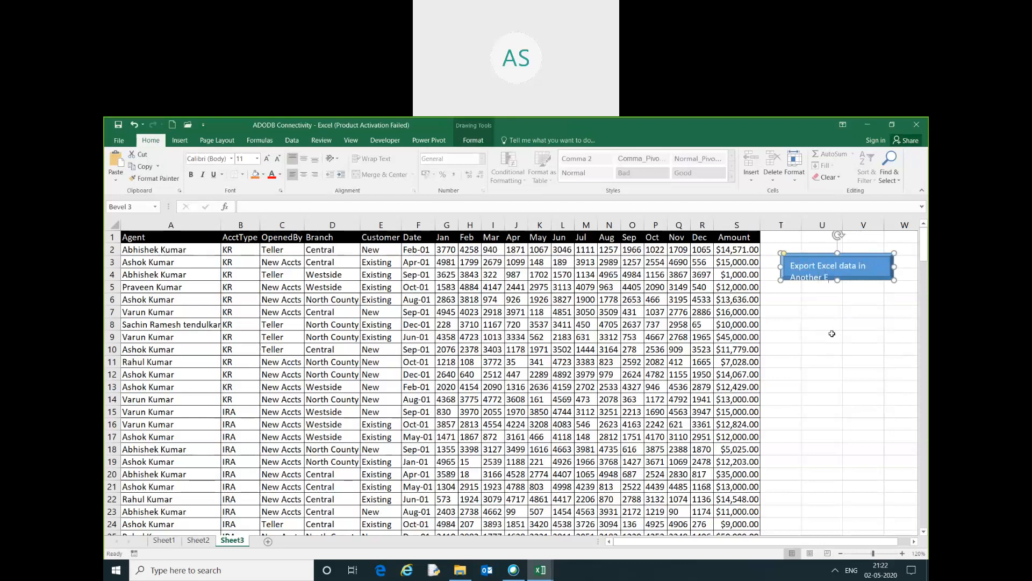
{"action": "type", "text": "Workbooks"}
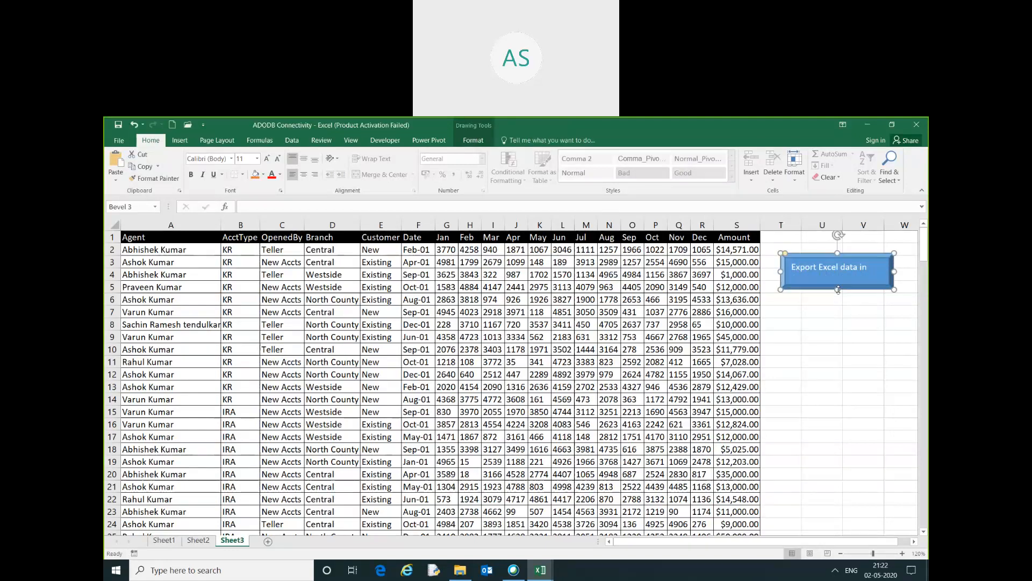
{"action": "type", "text": "Another Workbooks"}
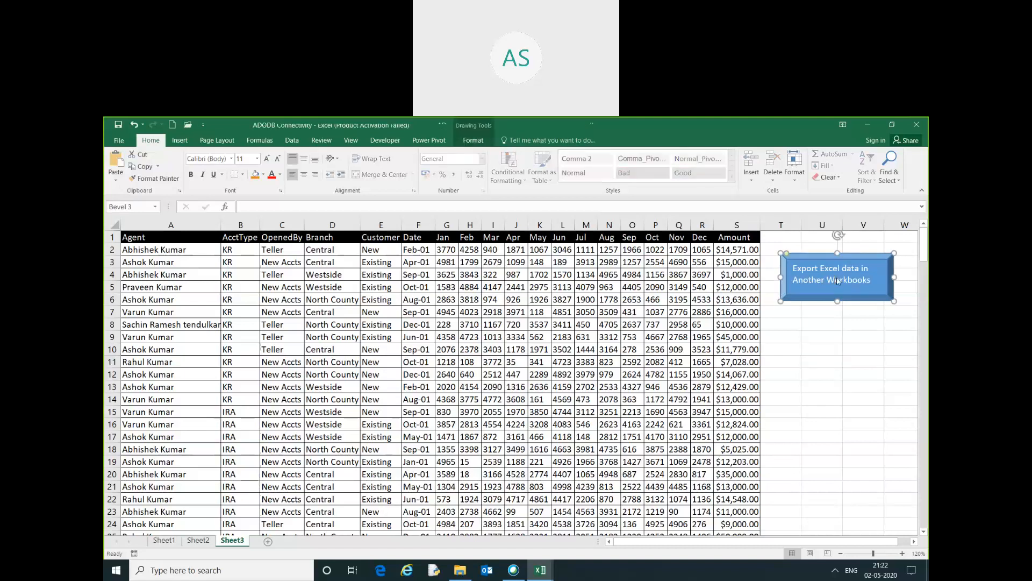
Step: Assign the ExportExcelDataintoAnotherExcel macro to the rectangle shape, then deselect it
{"action": "right_click", "coordinate": [836, 279]}
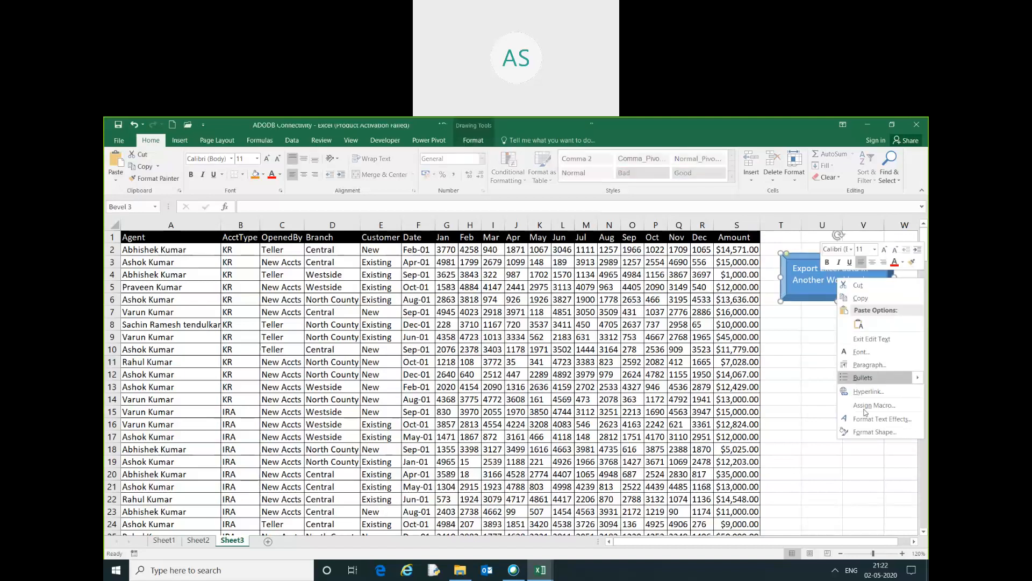
{"action": "left_click", "coordinate": [875, 405]}
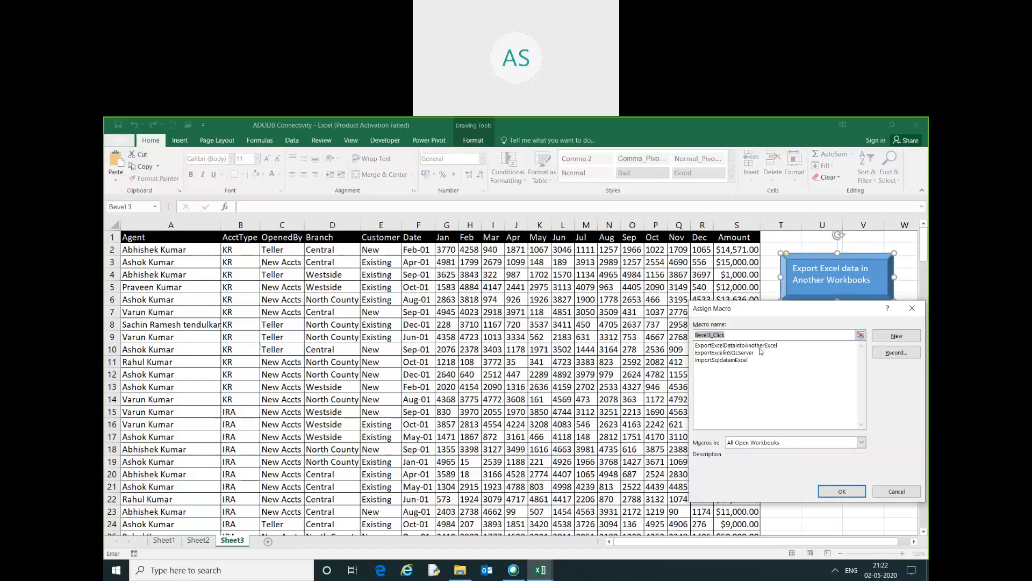
{"action": "left_click", "coordinate": [735, 345]}
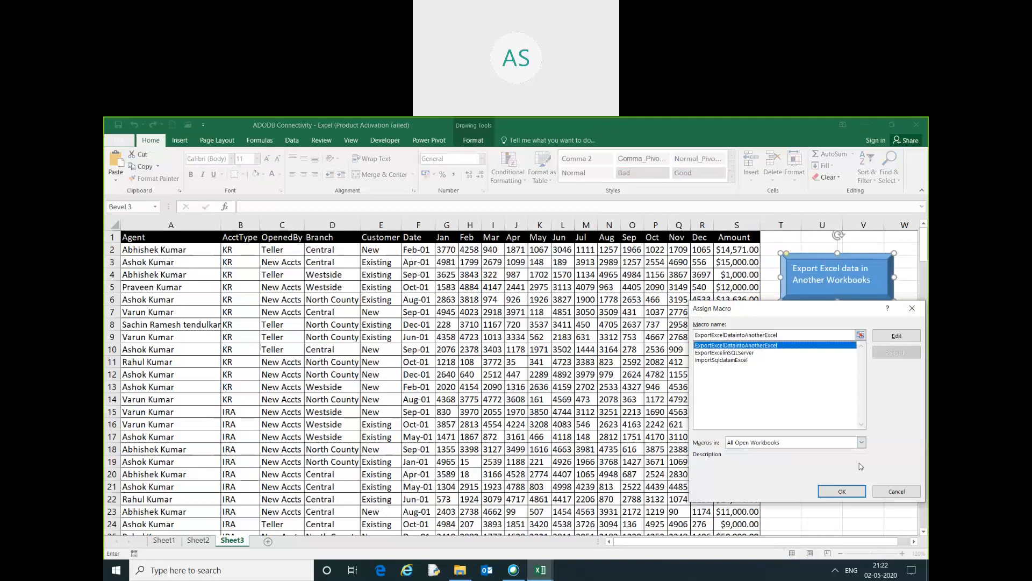
{"action": "left_click", "coordinate": [842, 491]}
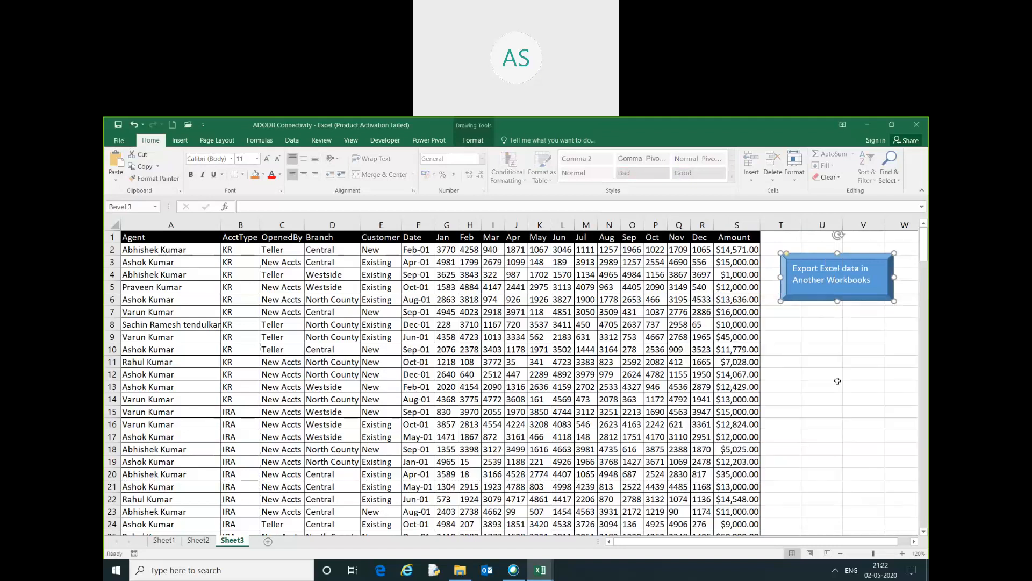
{"action": "left_click", "coordinate": [822, 387]}
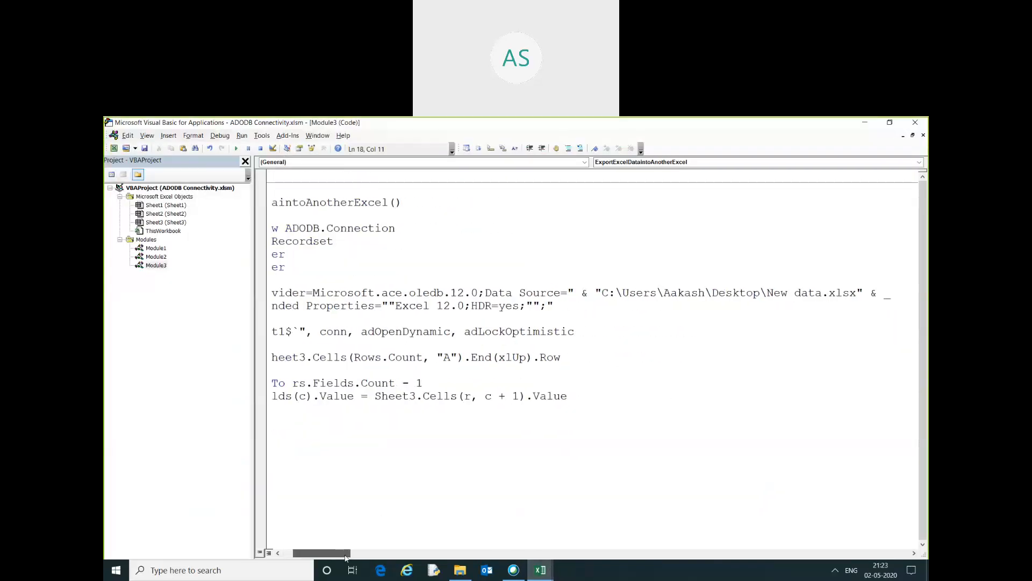
Step: Scroll the code window to see the full New data.xlsx Data Source path
{"action": "scroll", "scroll_direction": "left", "scroll_amount": 3}
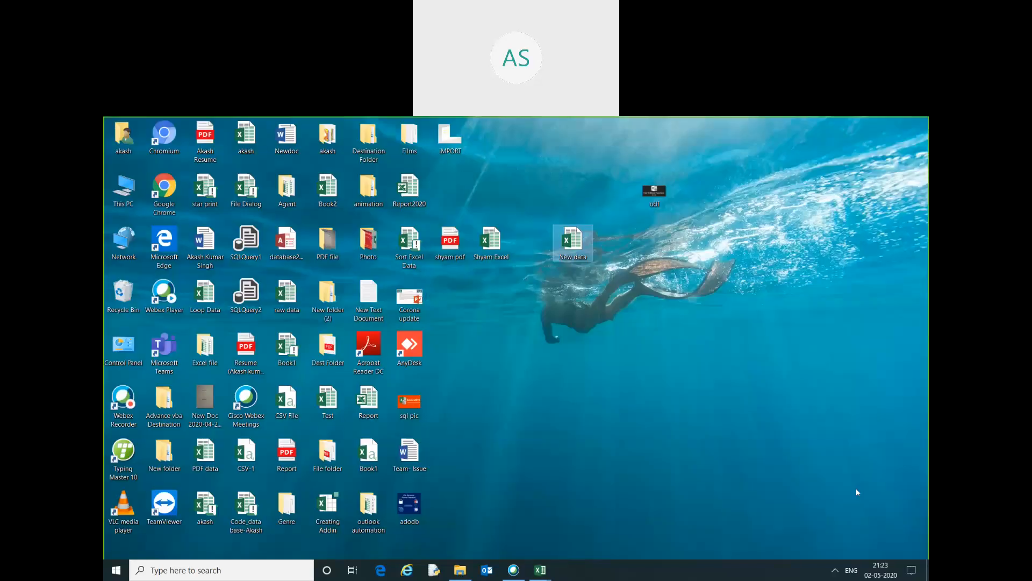
{"action": "mouse_move", "coordinate": [572, 240]}
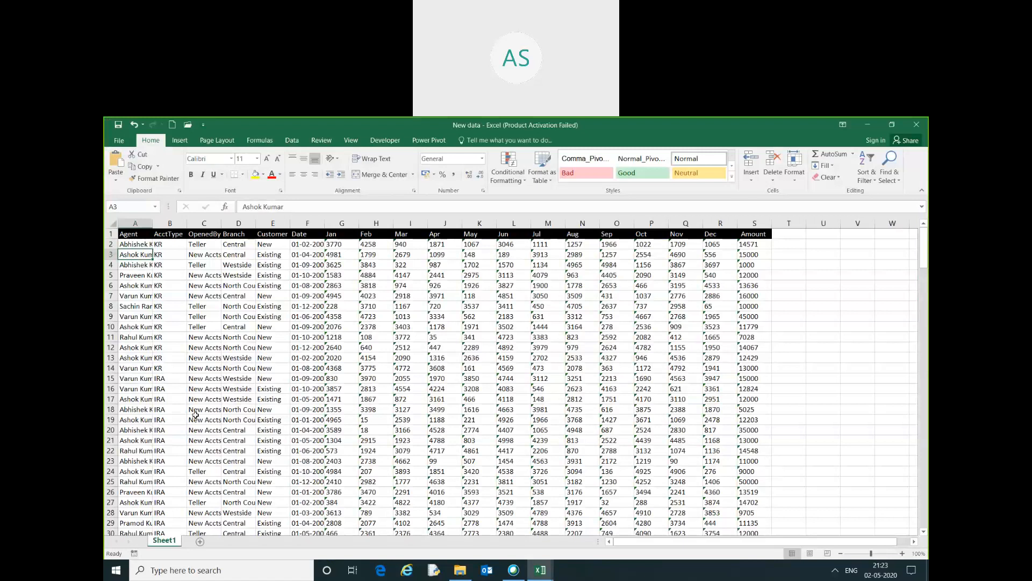
{"action": "mouse_move", "coordinate": [916, 125]}
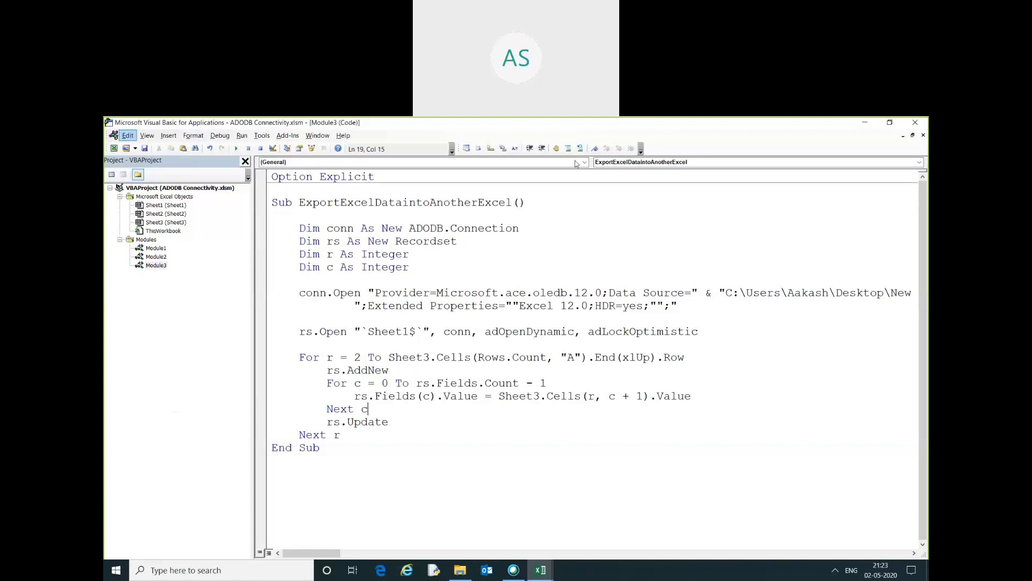
{"action": "mouse_move", "coordinate": [531, 275]}
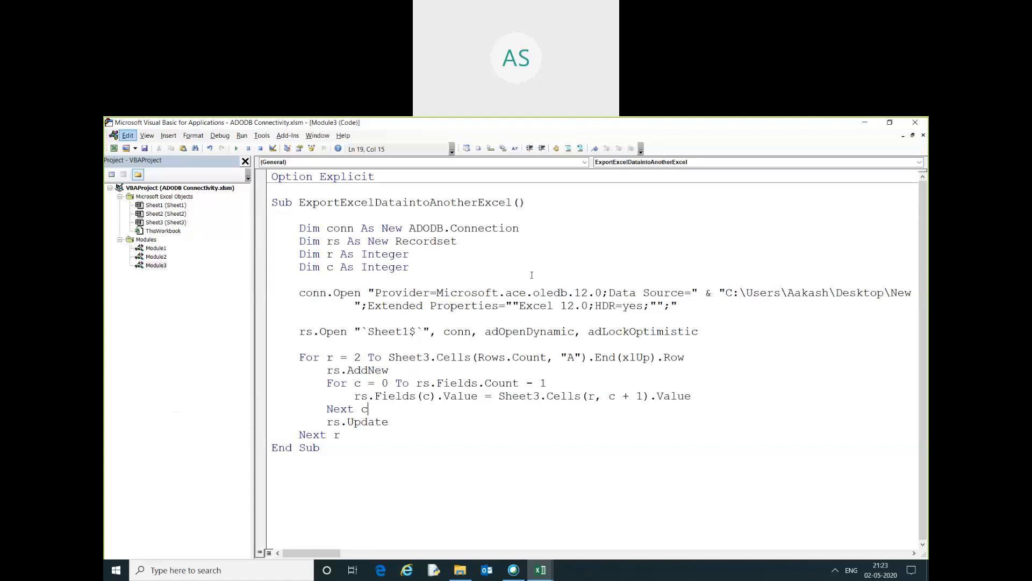